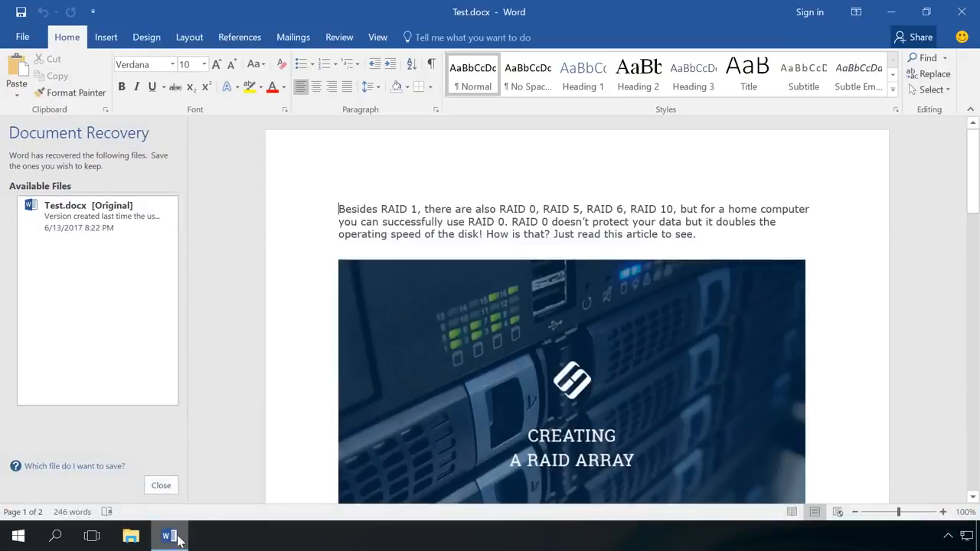
mouse_move(226, 337)
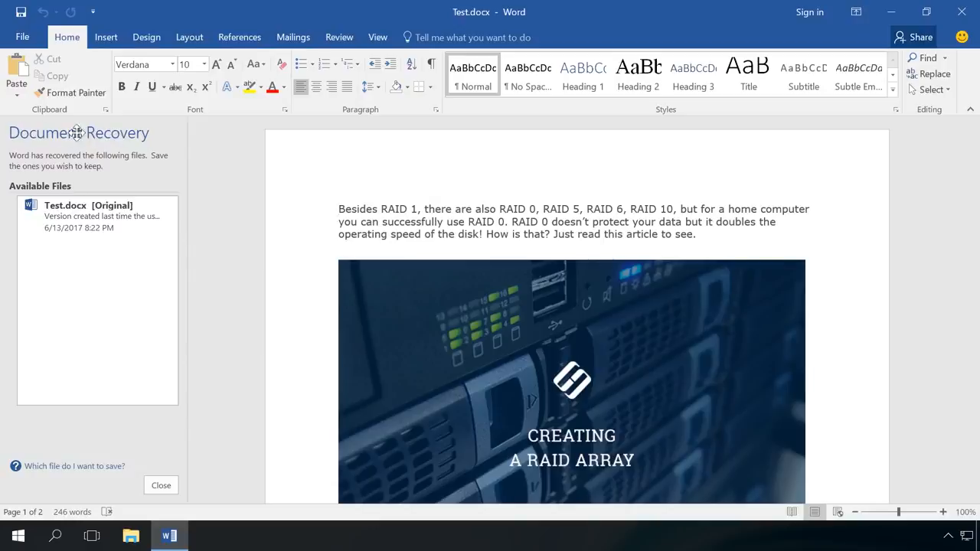
mouse_move(73, 167)
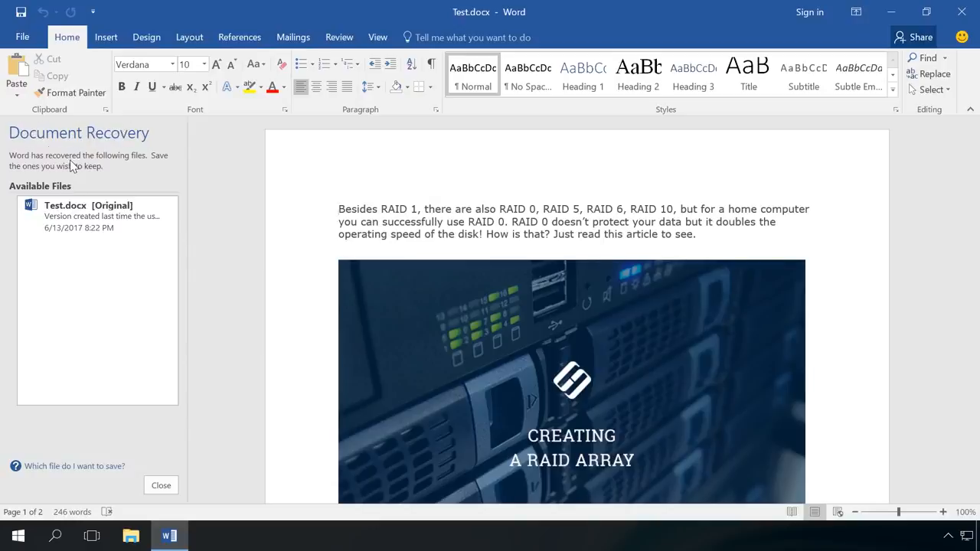
Step: Choose Save As from the Test.docx [Original] dropdown in the Document Recovery pane
left_click(159, 216)
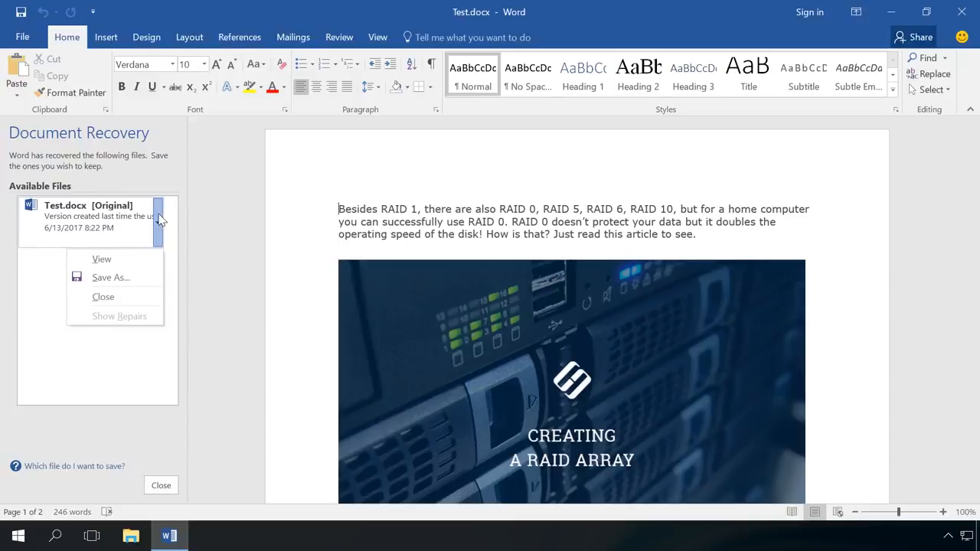
mouse_move(113, 258)
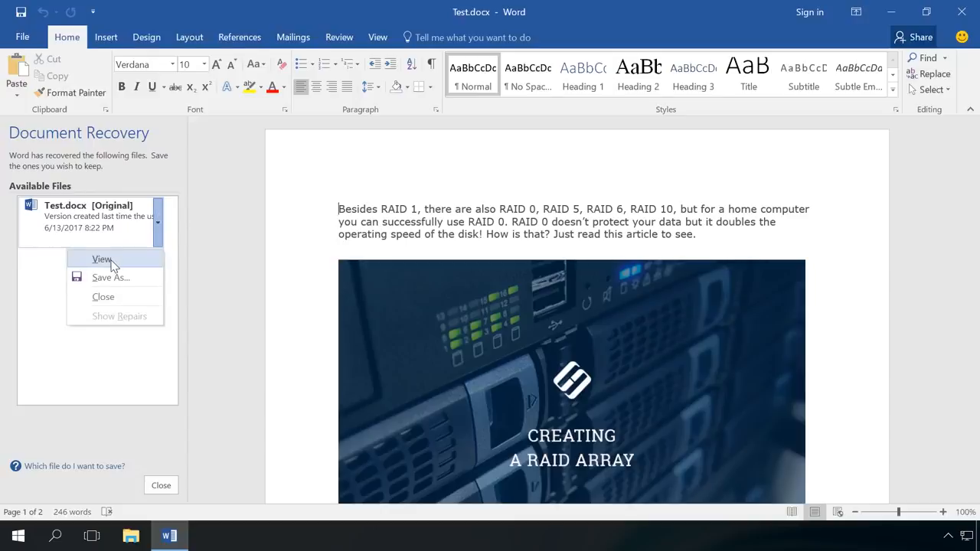
mouse_move(111, 277)
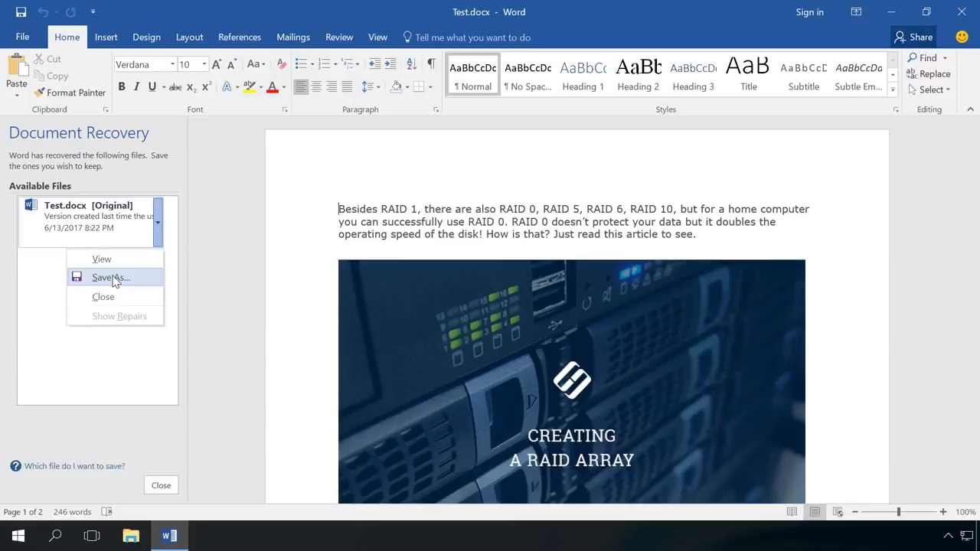
left_click(101, 259)
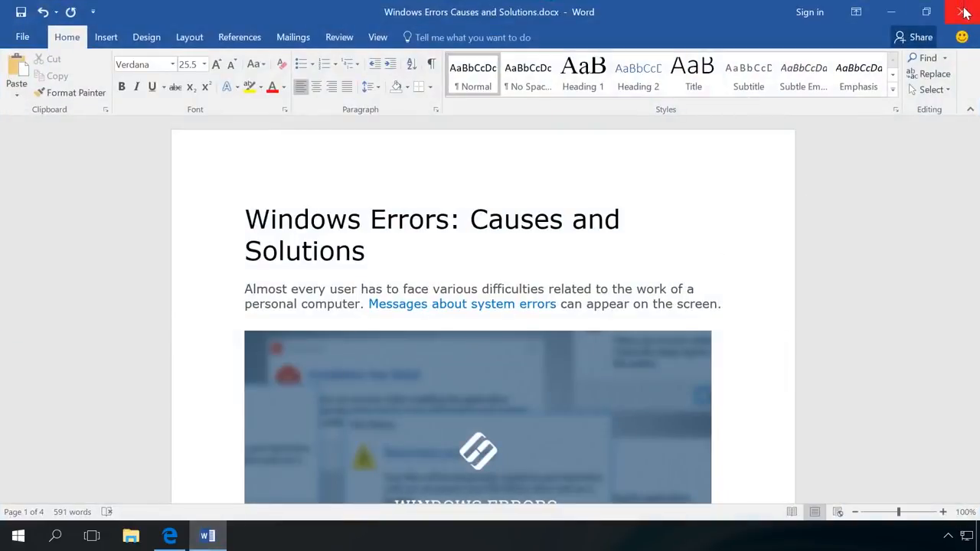
Step: Close Windows Errors with Don't Save, then reopen it from its desktop icon
left_click(966, 11)
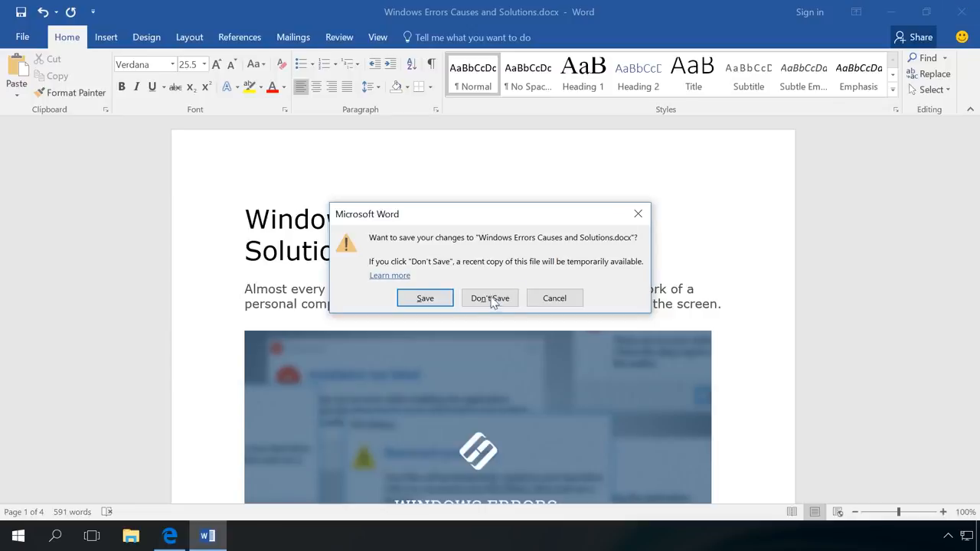
left_click(490, 298)
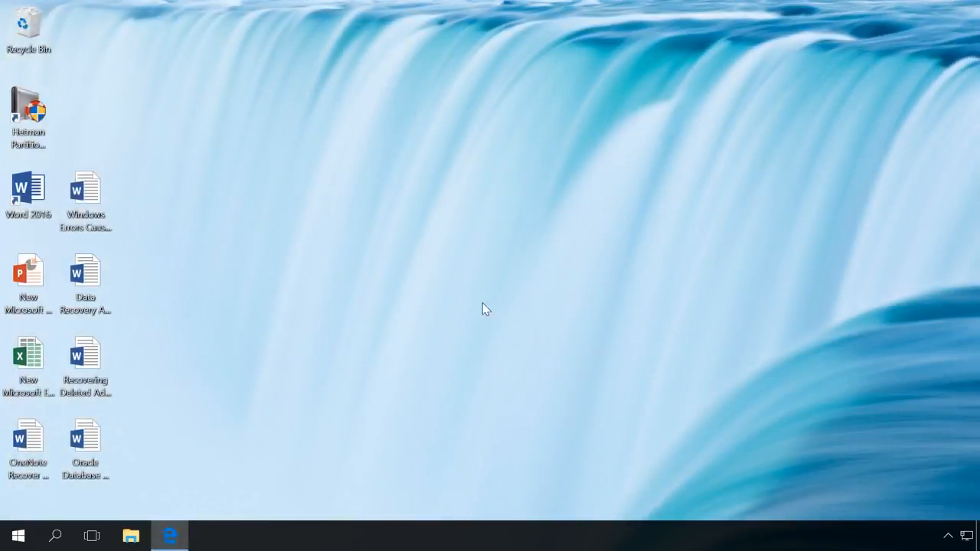
double_click(85, 195)
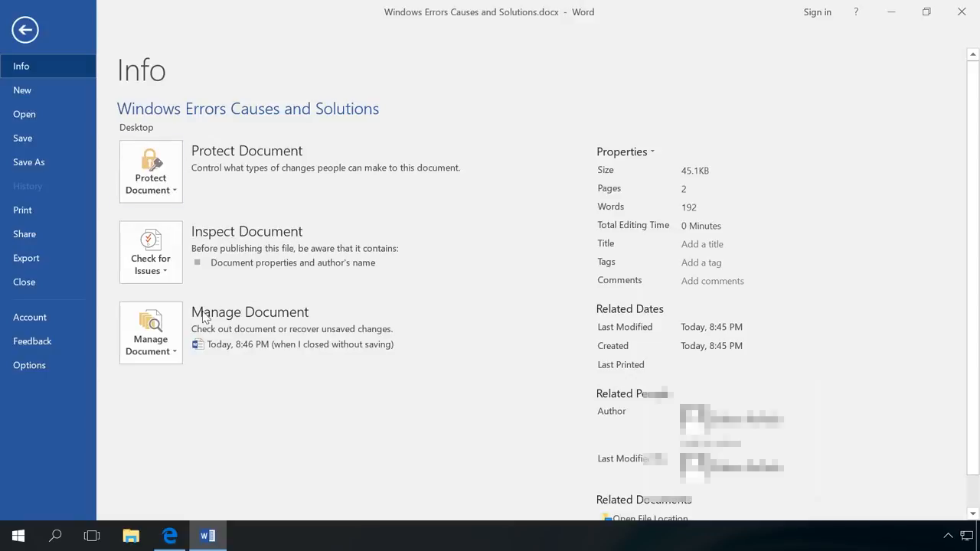
mouse_move(247, 312)
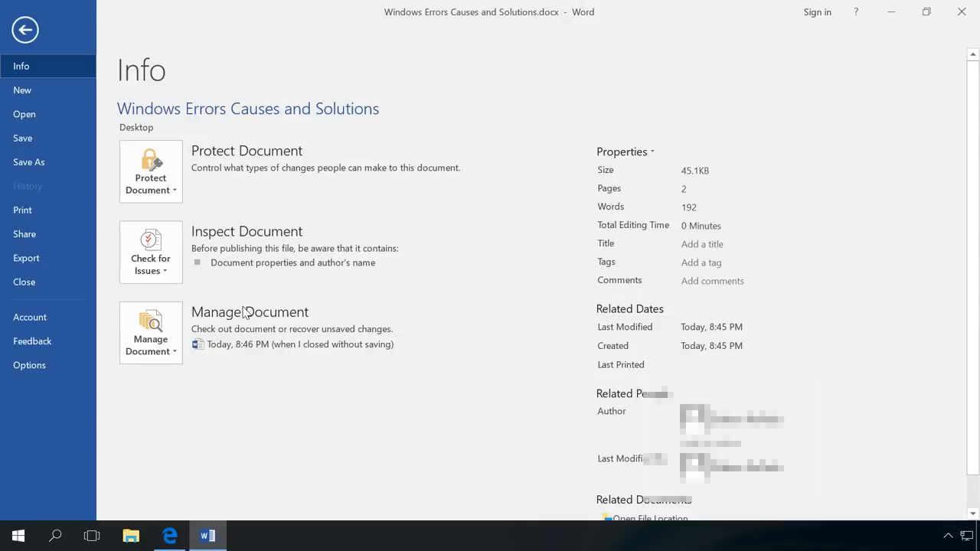
mouse_move(247, 339)
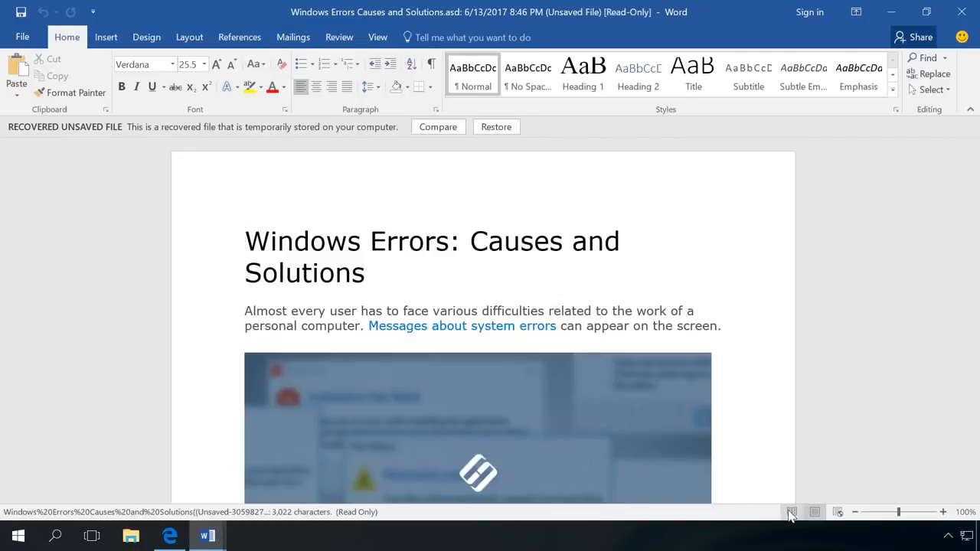
Step: In Read Mode, restore the recovered version over the saved file, then check File > Info
left_click(792, 512)
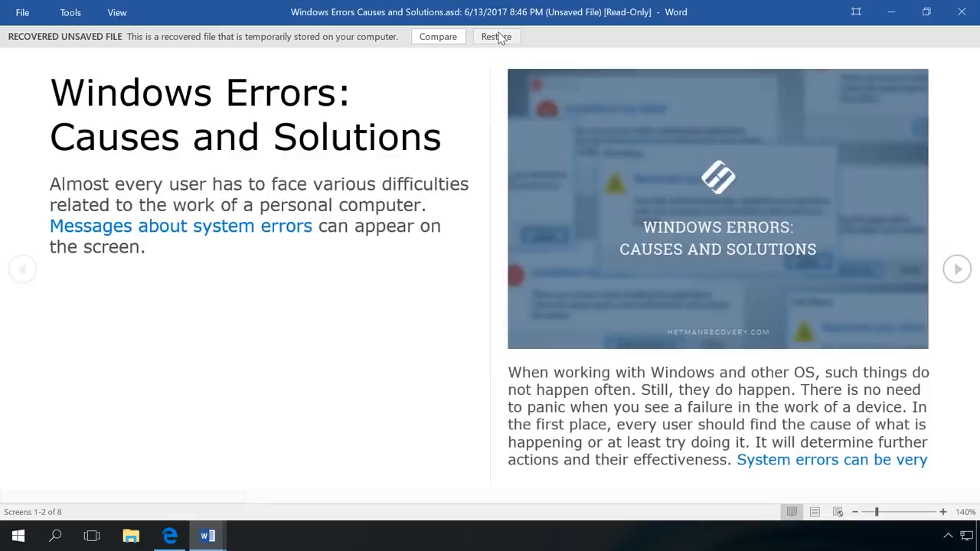
left_click(496, 36)
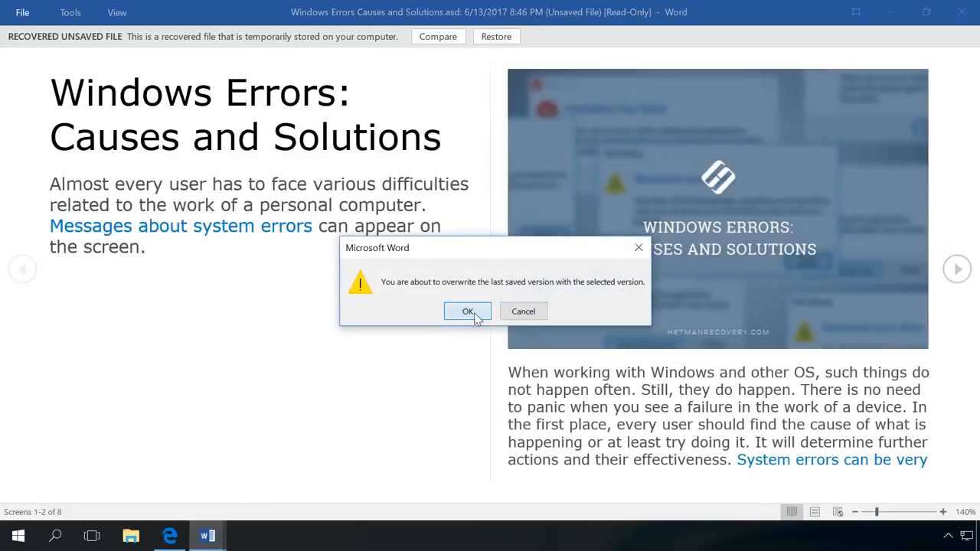
left_click(468, 310)
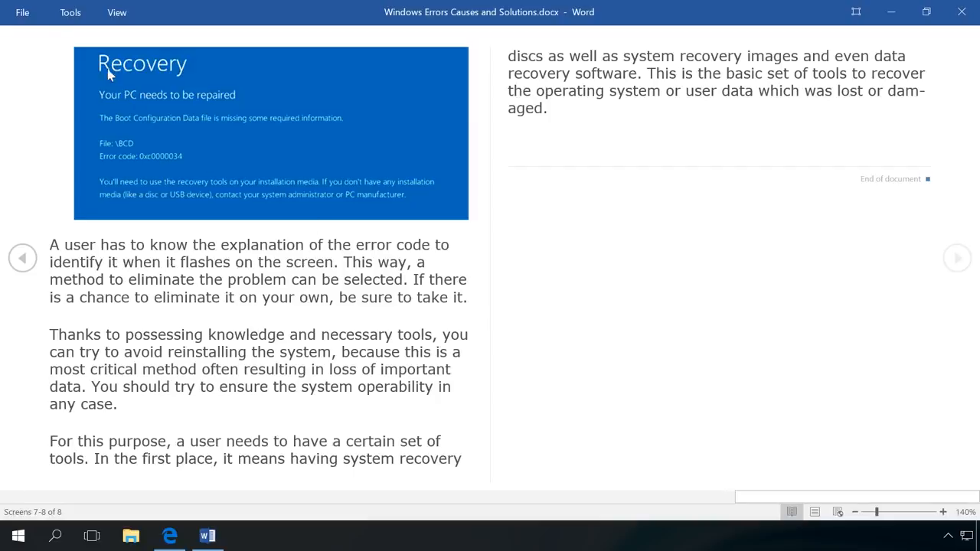
left_click(22, 12)
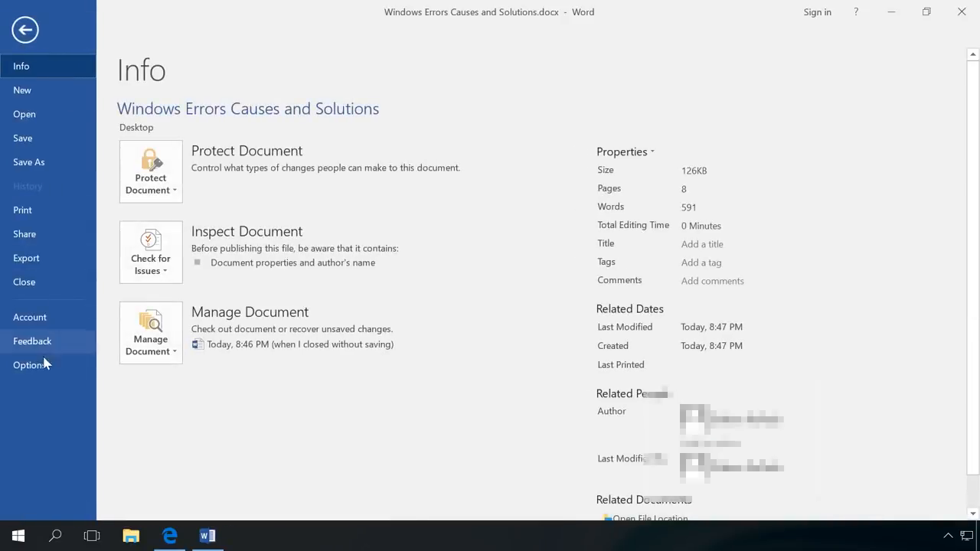
Step: Review Word Options' Save category, showing AutoRecover every 10 minutes, then close it
left_click(29, 366)
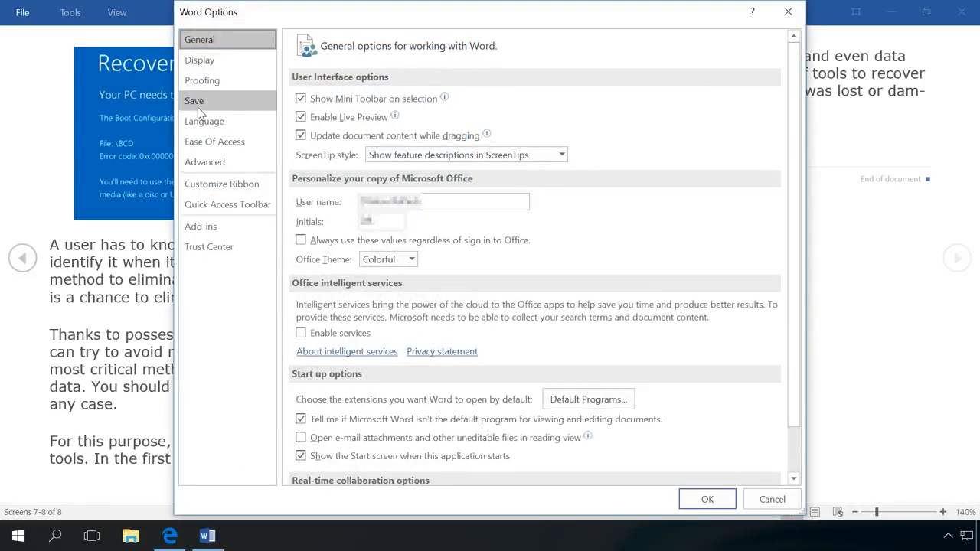
left_click(193, 100)
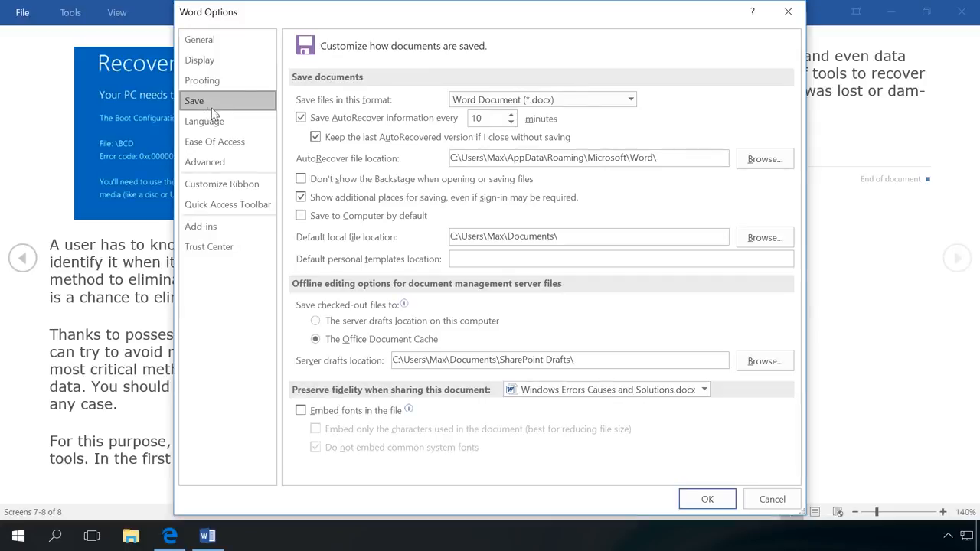
mouse_move(288, 122)
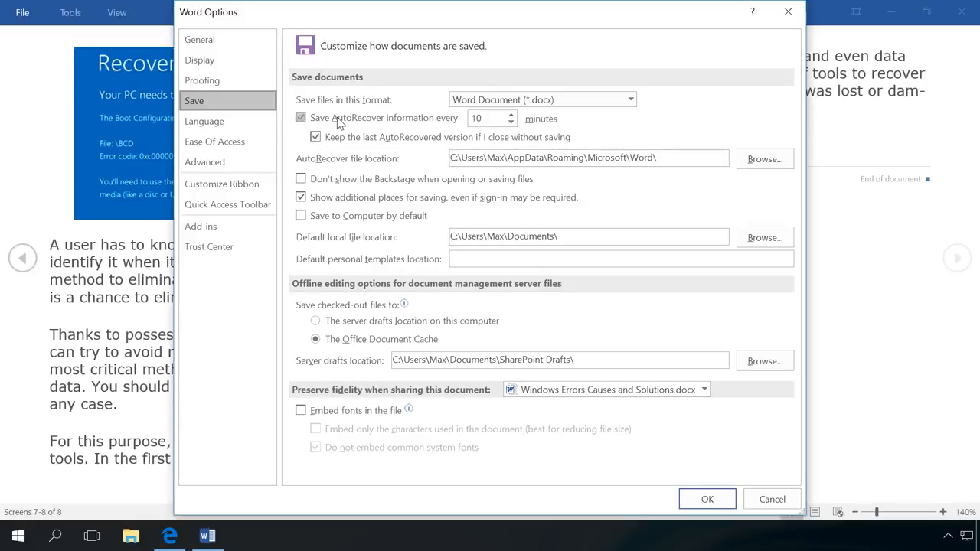
left_click(486, 118)
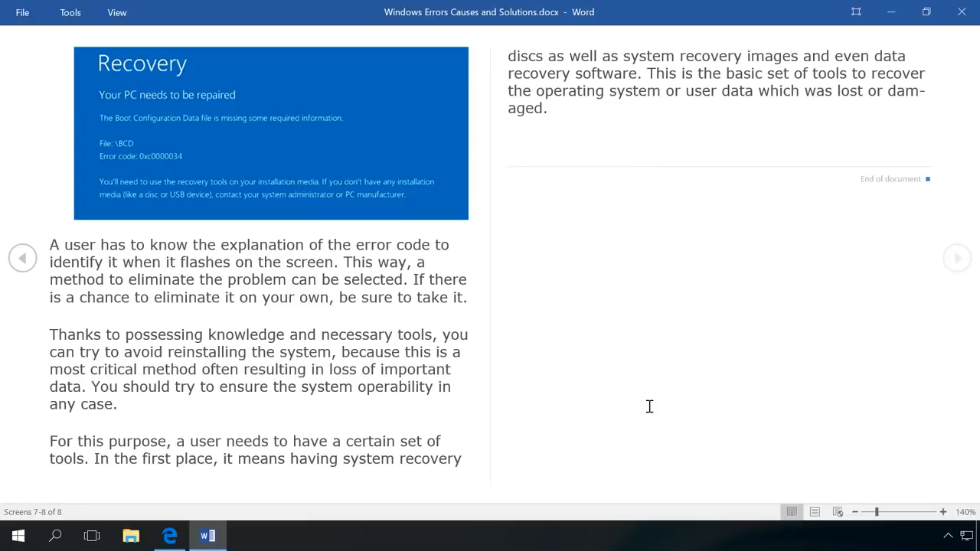
mouse_move(193, 171)
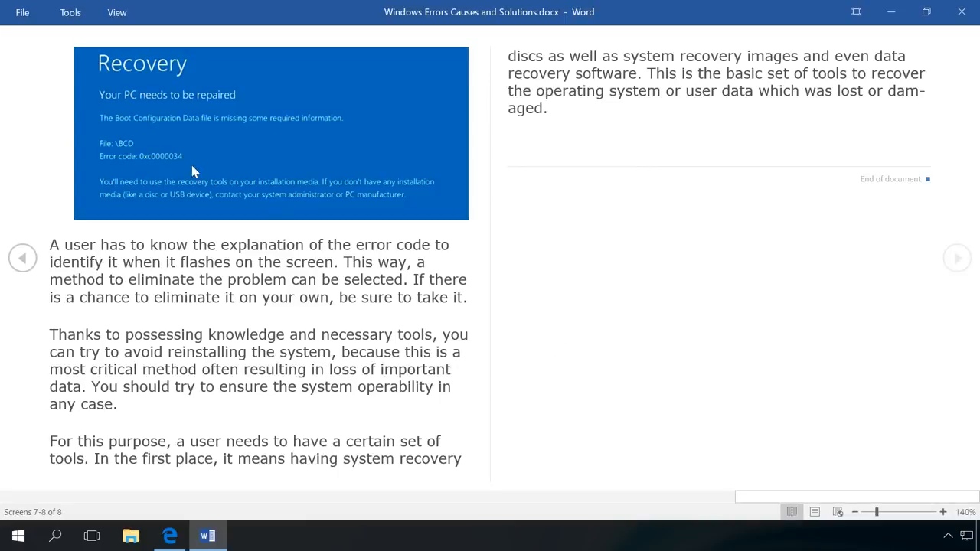
Step: Reopen Save options to view AutoRecover every 1 minute and its folder path, then close
left_click(22, 12)
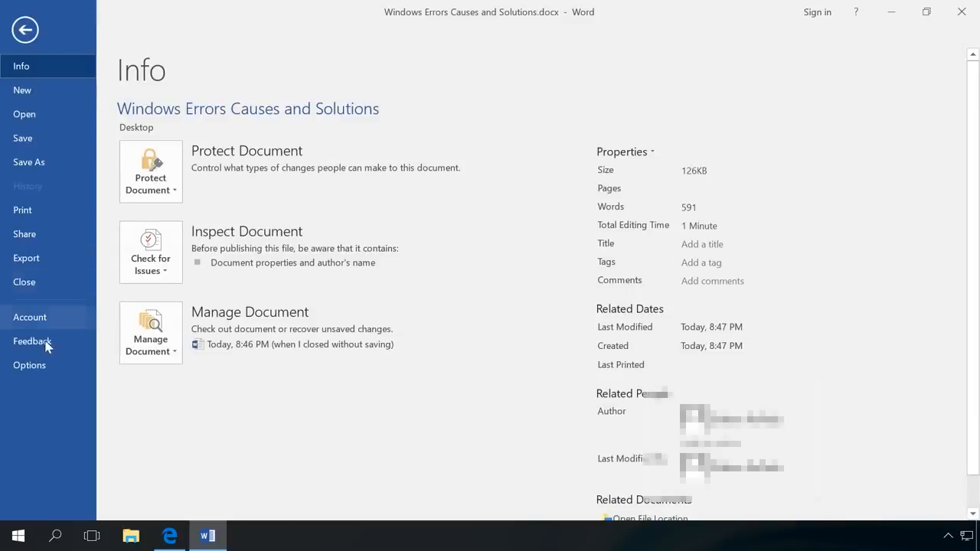
left_click(29, 365)
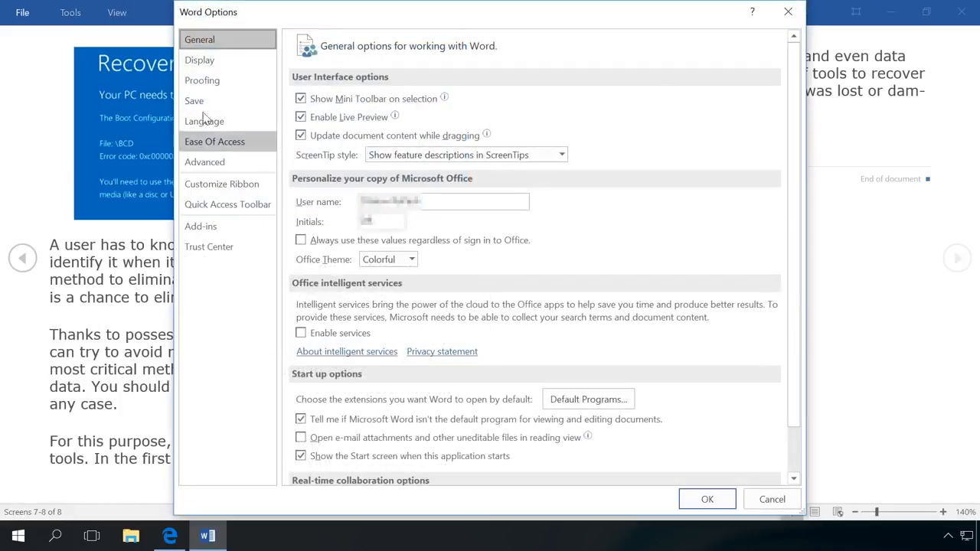
left_click(193, 100)
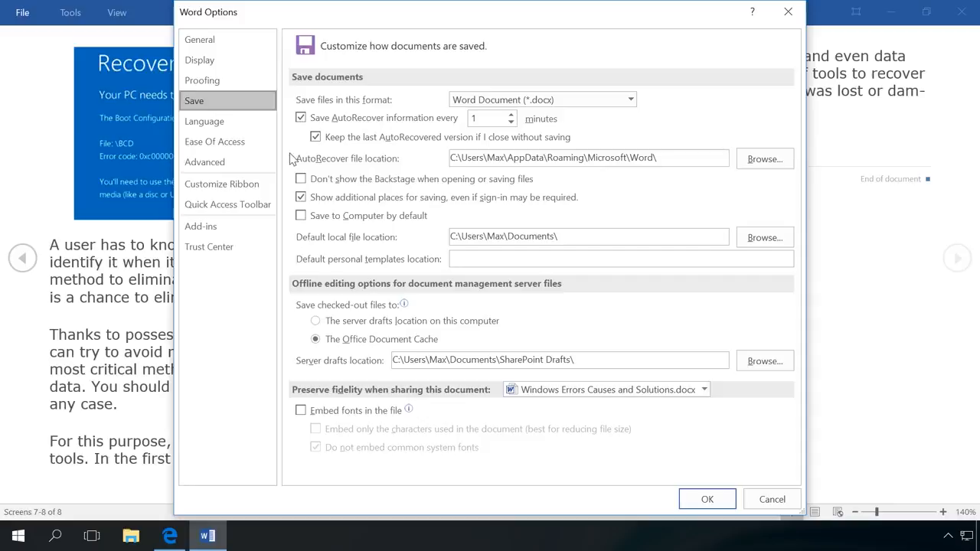
mouse_move(408, 159)
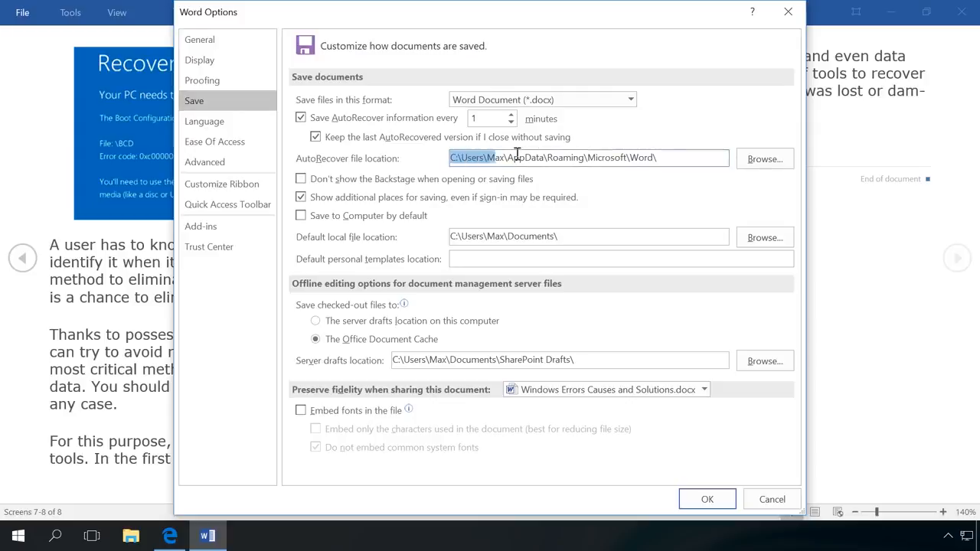
right_click(588, 158)
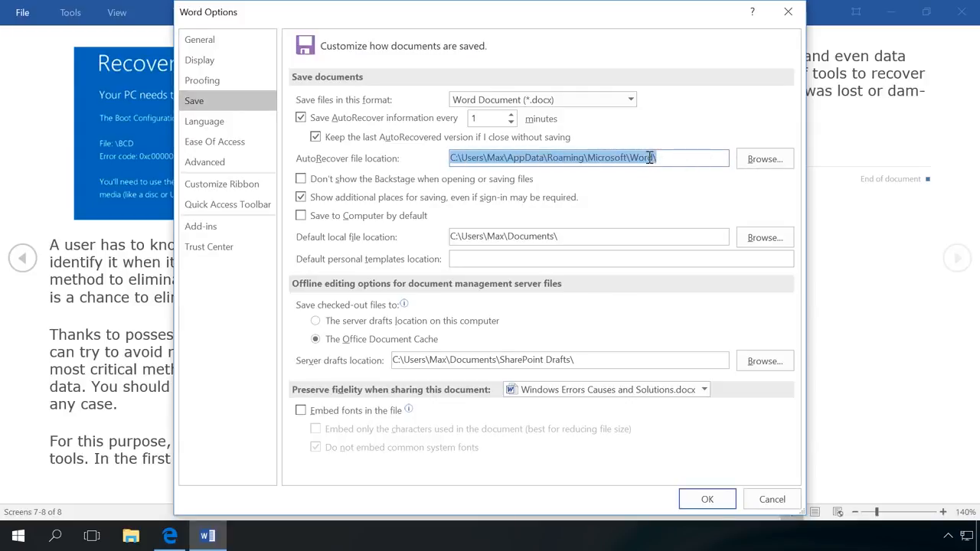
left_click(707, 498)
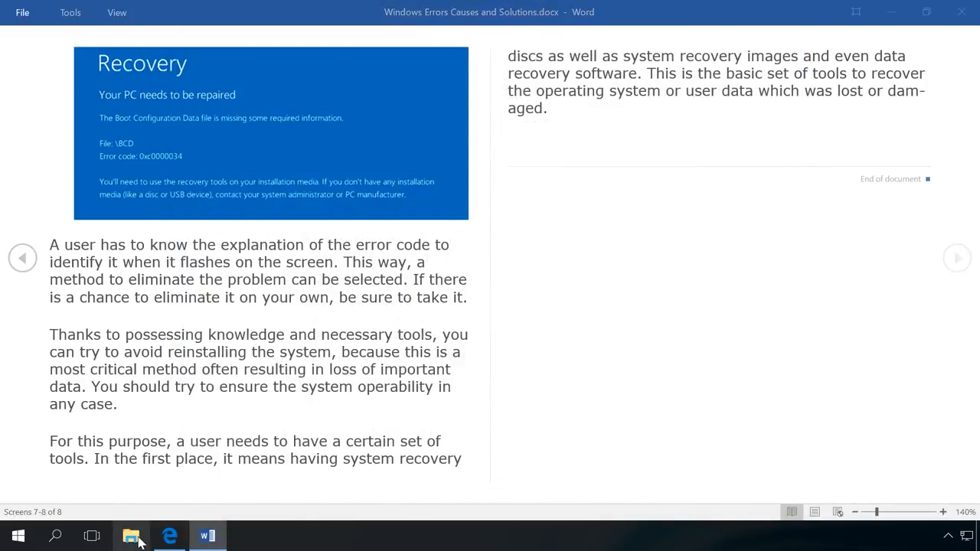
Step: Browse to the document's AutoRecover folder in Roaming\Microsoft\Word and open its .asd file with Word 2016
left_click(131, 535)
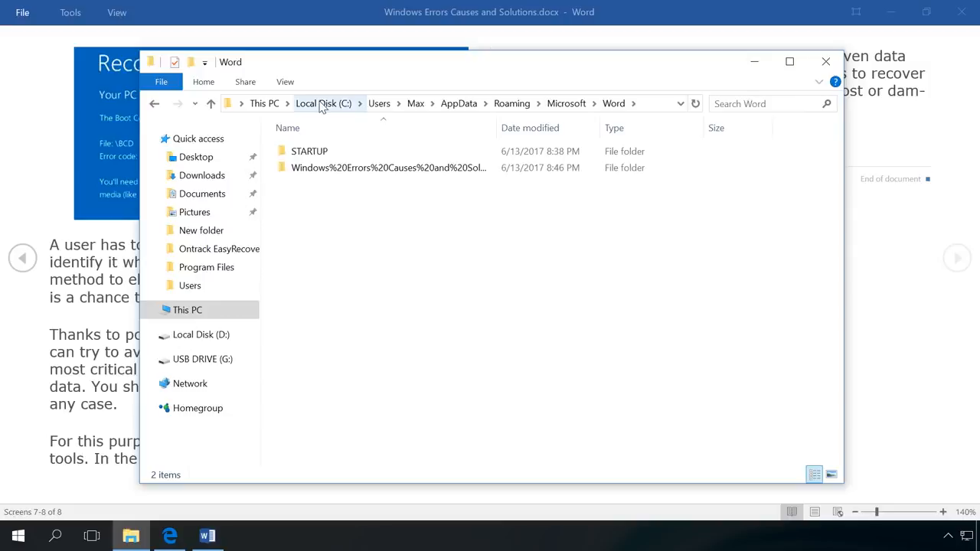
mouse_move(310, 204)
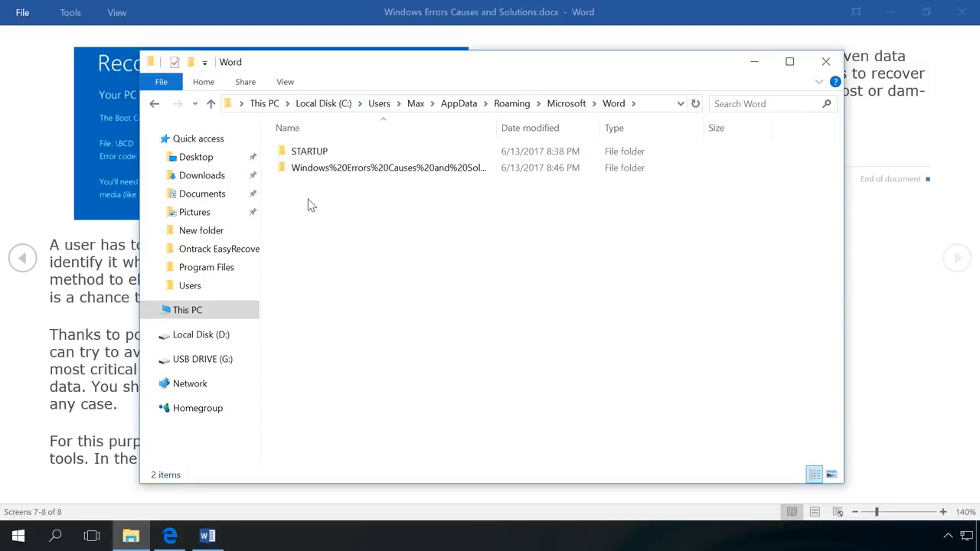
left_click(388, 168)
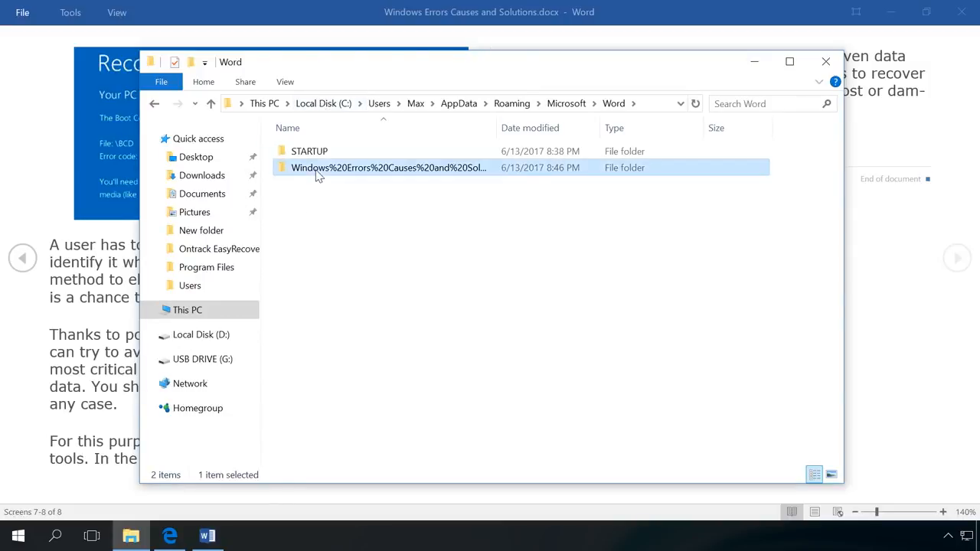
double_click(389, 168)
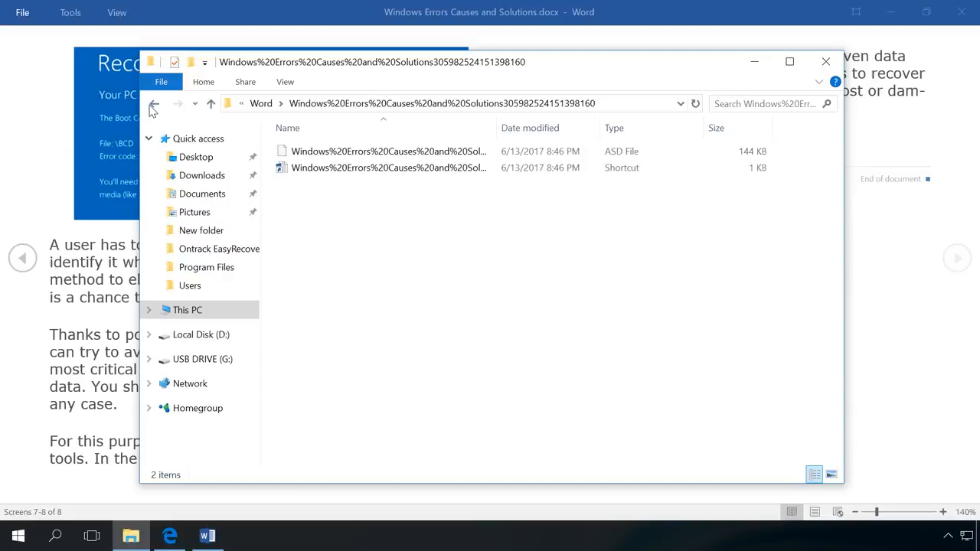
left_click(154, 103)
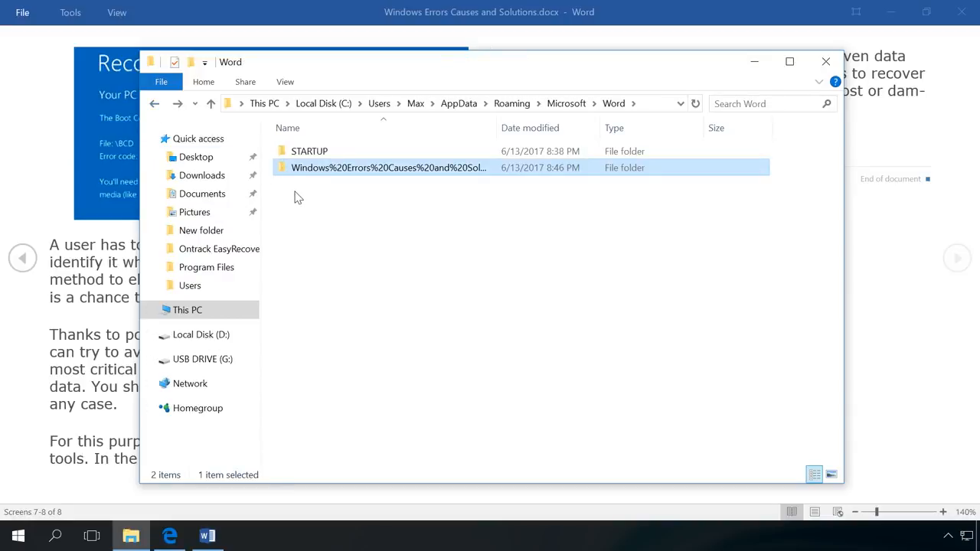
double_click(388, 168)
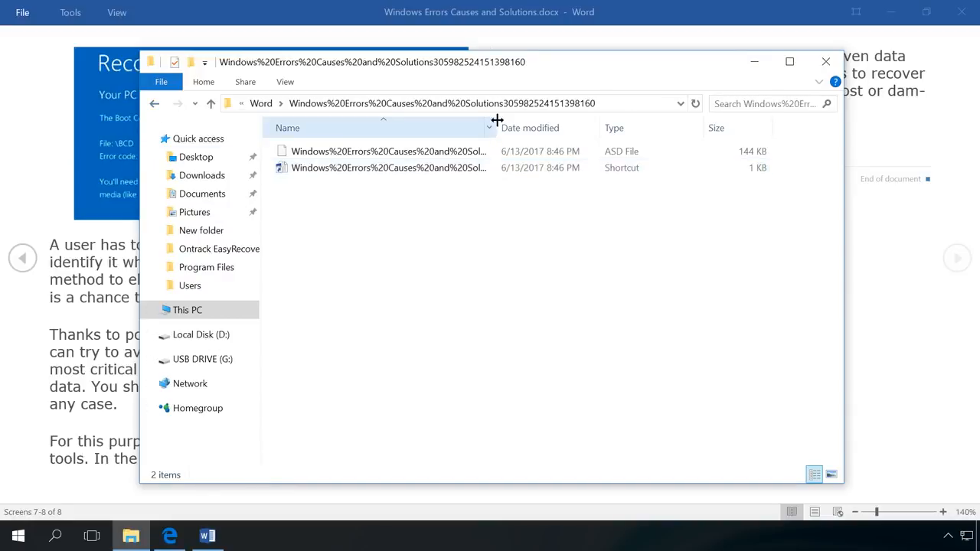
left_click(409, 168)
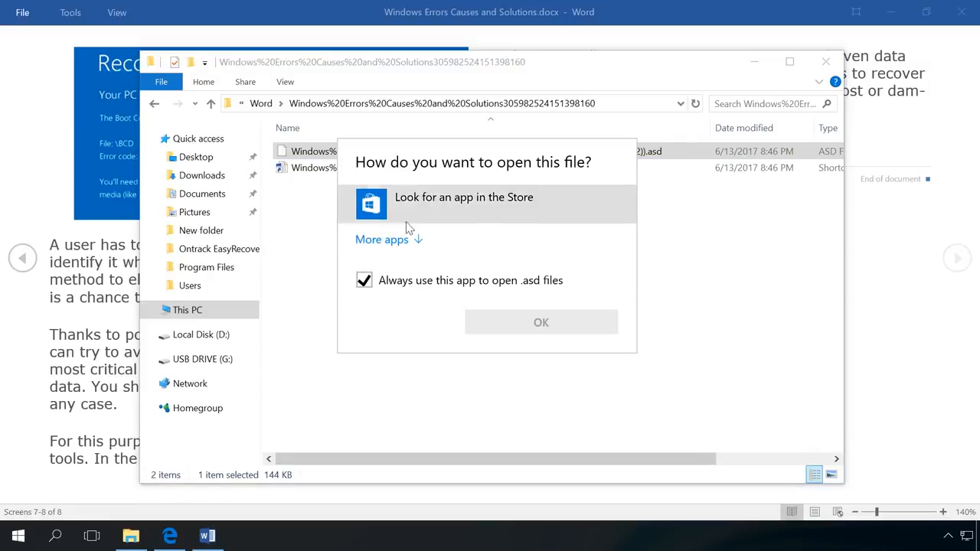
left_click(382, 239)
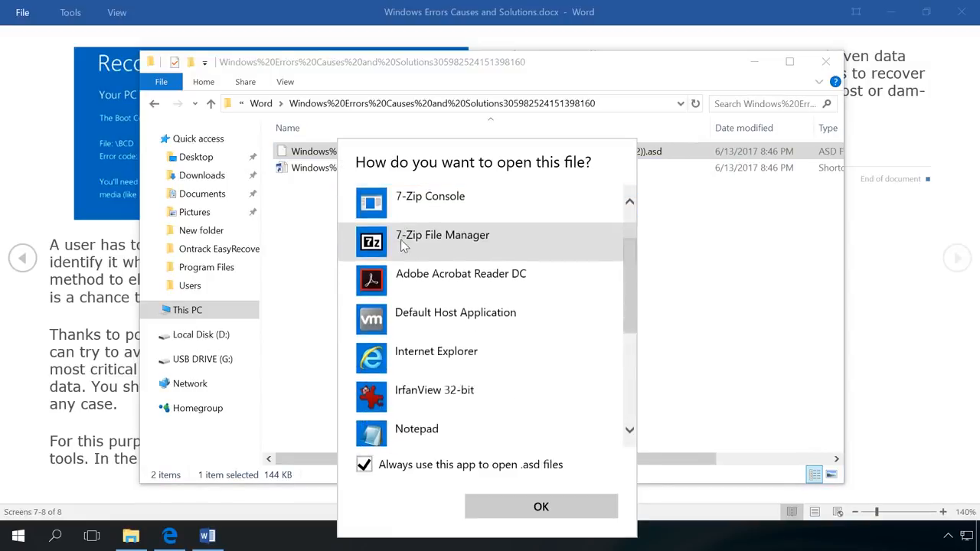
scroll("down", 3)
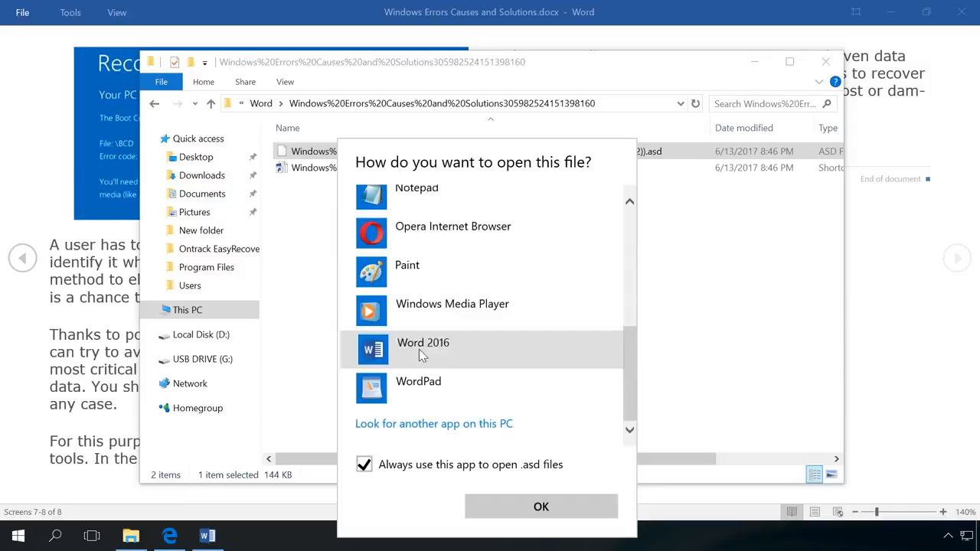
left_click(541, 506)
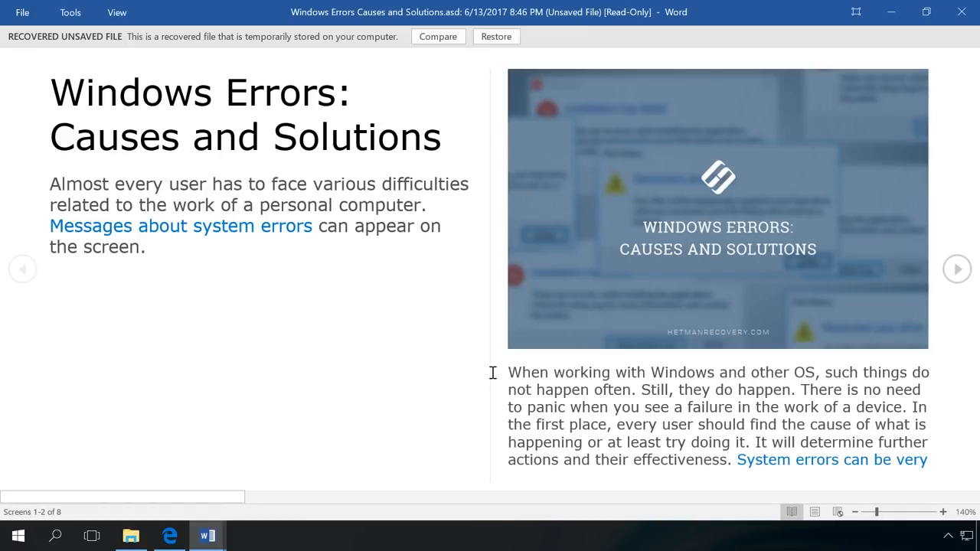
Step: Restore the .asd recovered version over the saved Windows Errors .docx, confirming the overwrite
left_click(496, 36)
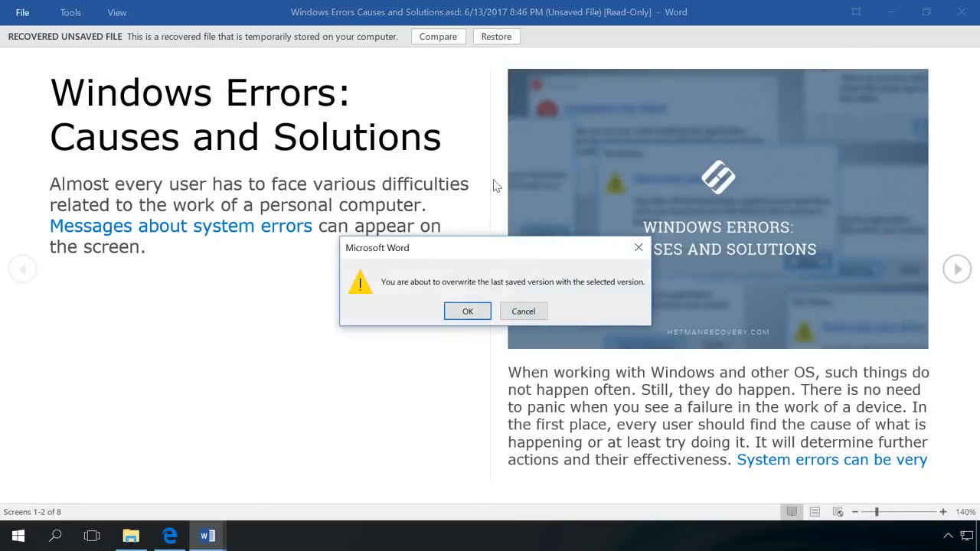
left_click(467, 311)
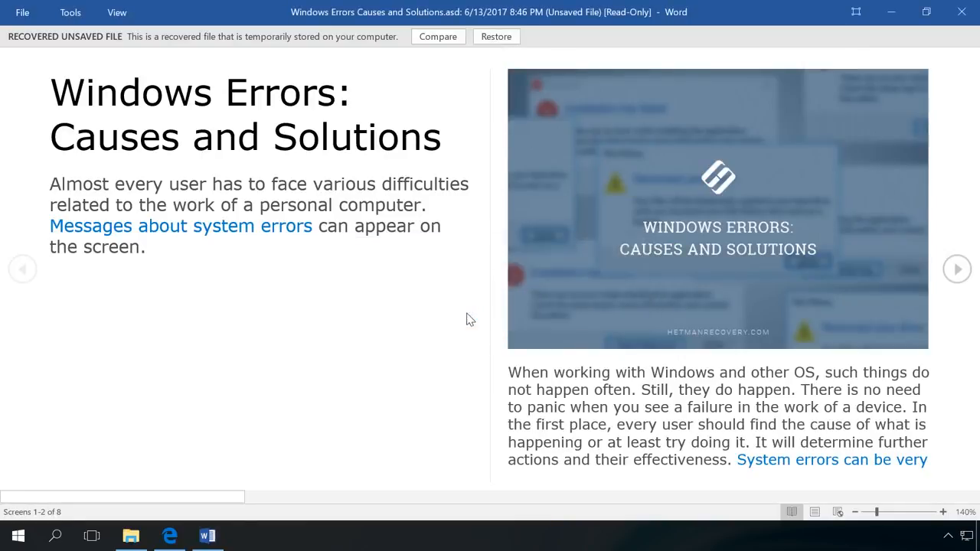
left_click(496, 36)
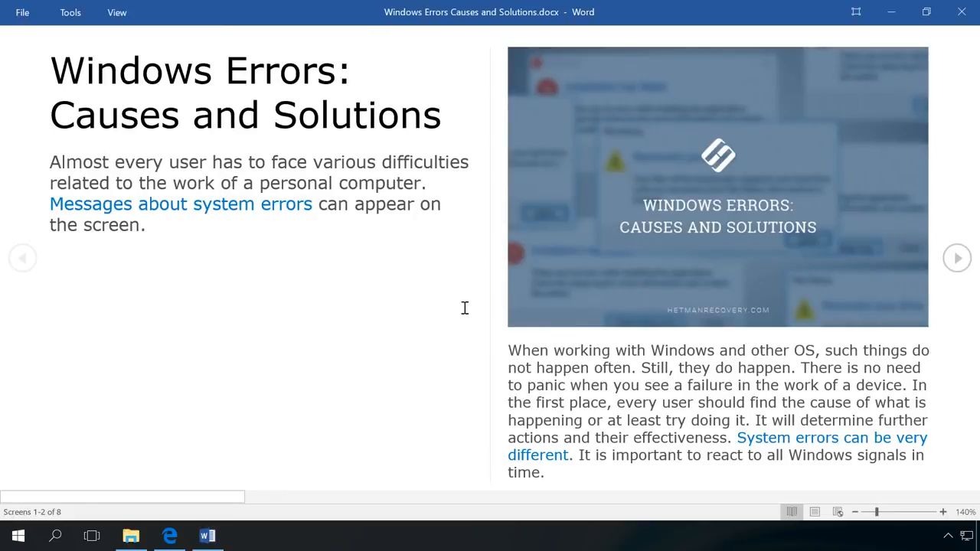
scroll("down", 3)
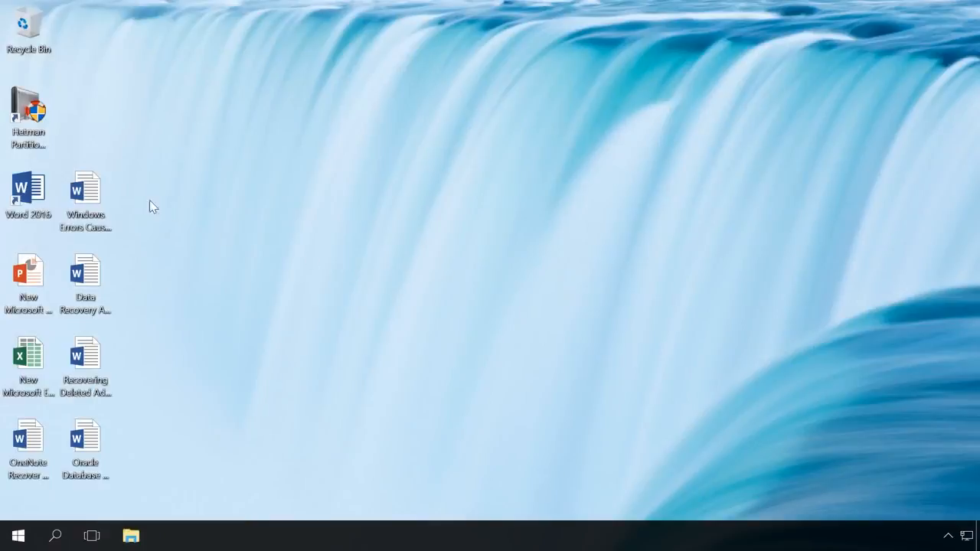
Step: Start Hetman Partition Recovery from its desktop shortcut
left_click(29, 108)
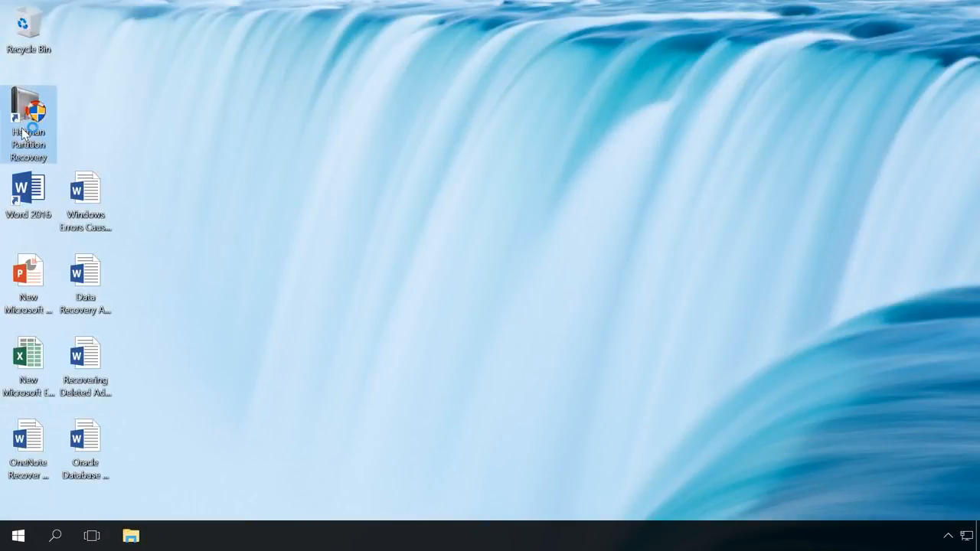
double_click(28, 115)
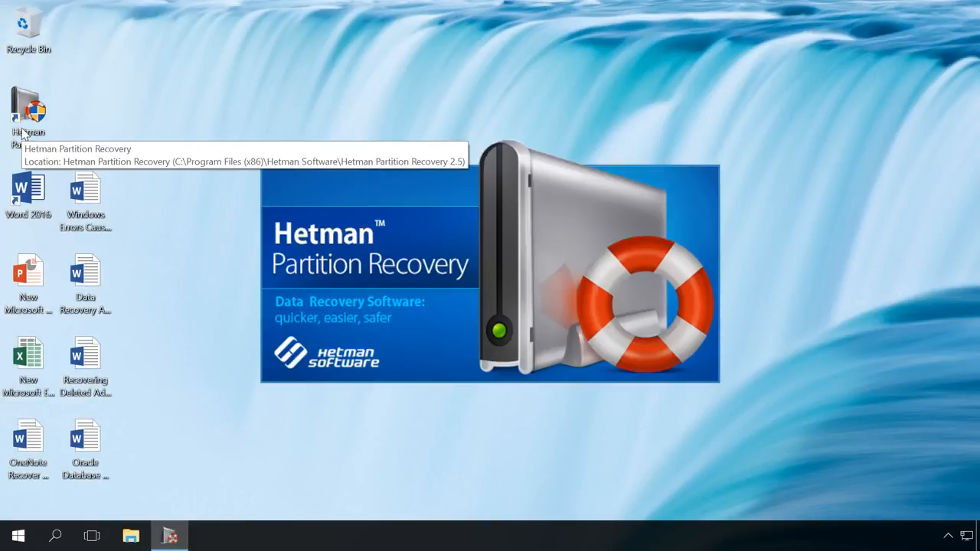
mouse_move(144, 199)
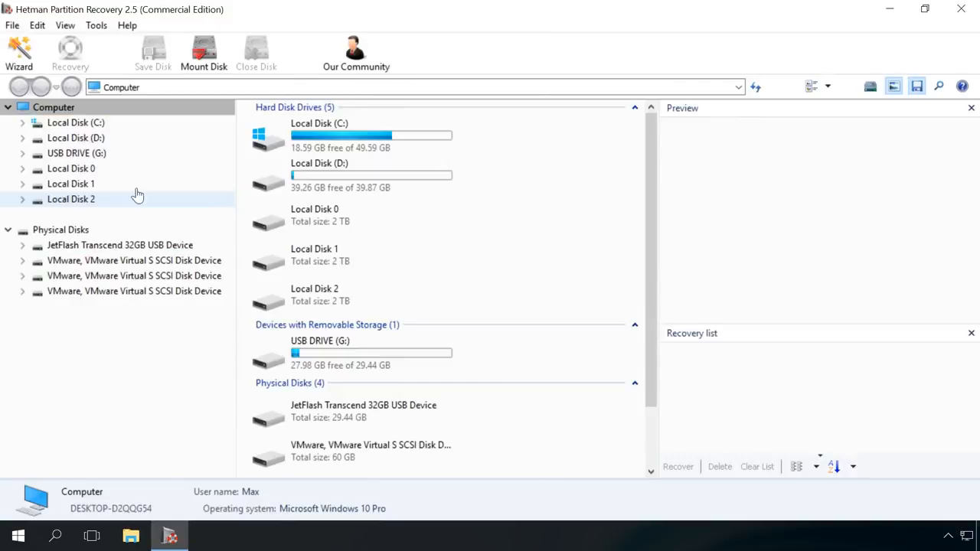
Step: Run a full analysis of Local Disk (C:) through the File Recovery Wizard
double_click(76, 122)
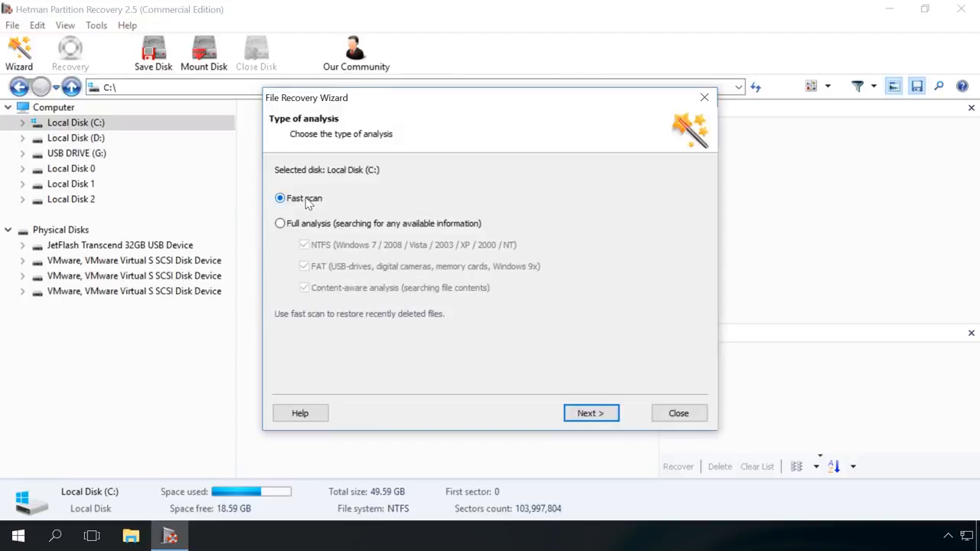
left_click(280, 222)
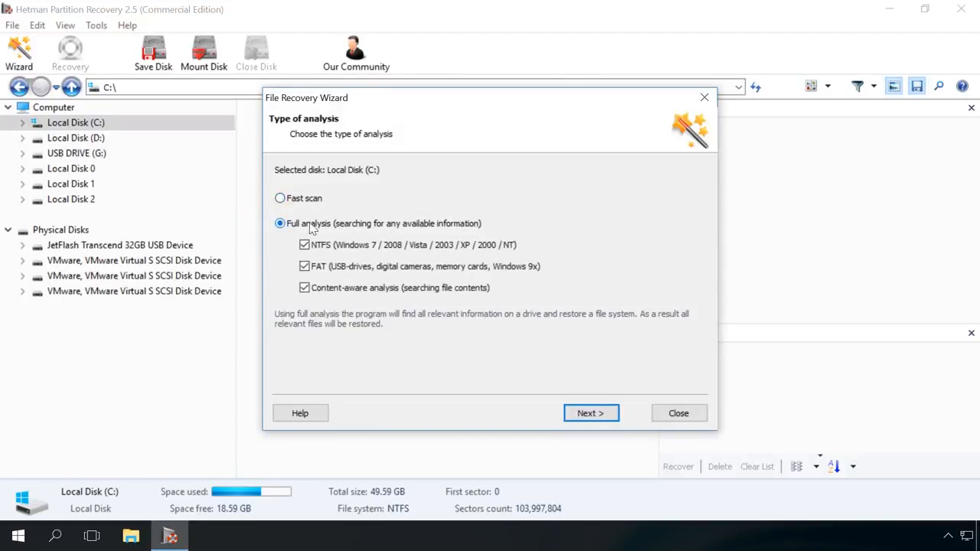
mouse_move(295, 203)
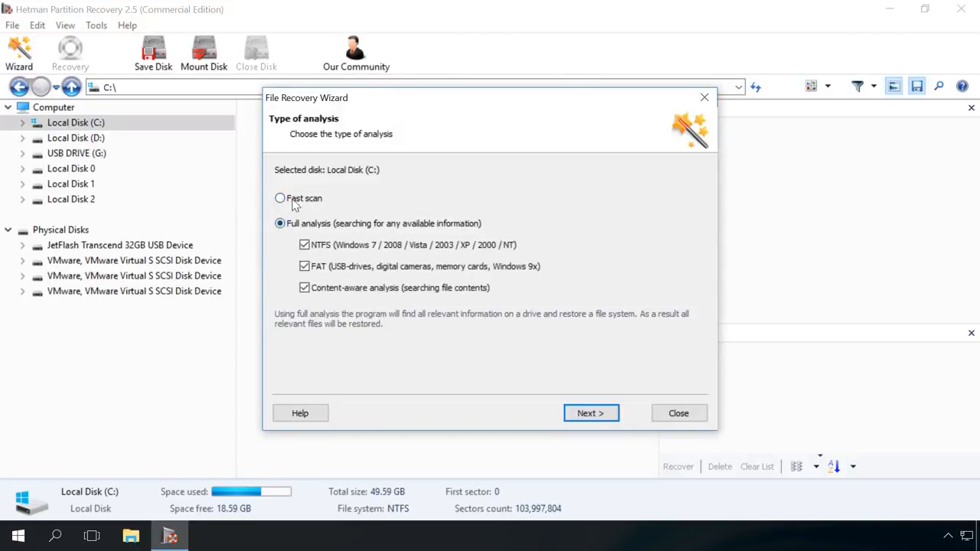
left_click(591, 414)
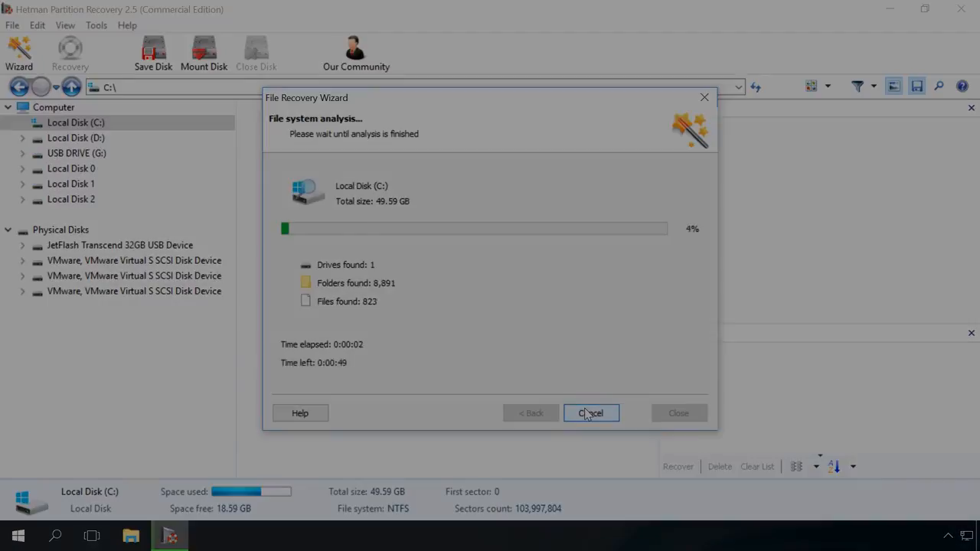
left_click(590, 413)
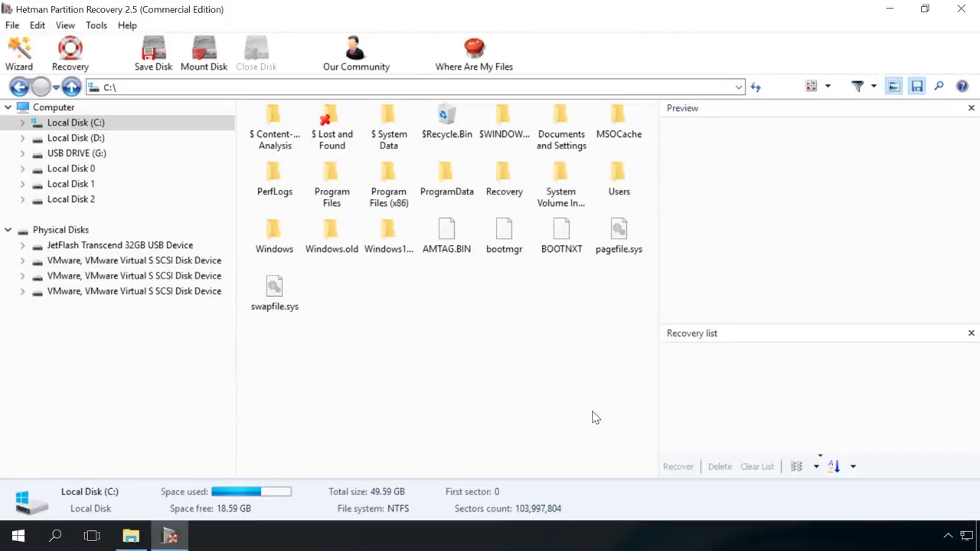
Step: Use Find File to search Local Disk (C:) for *.asd files
left_click(939, 86)
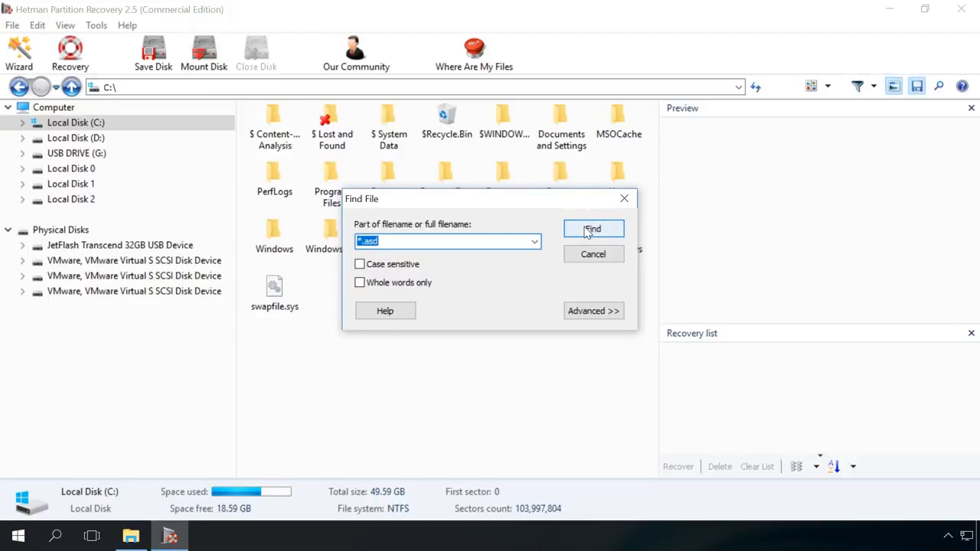
left_click(593, 229)
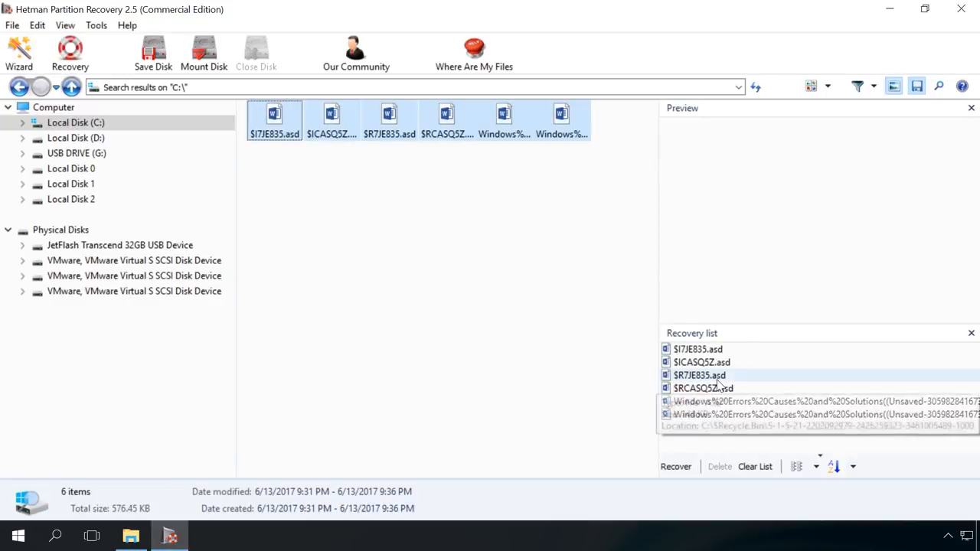
mouse_move(692, 435)
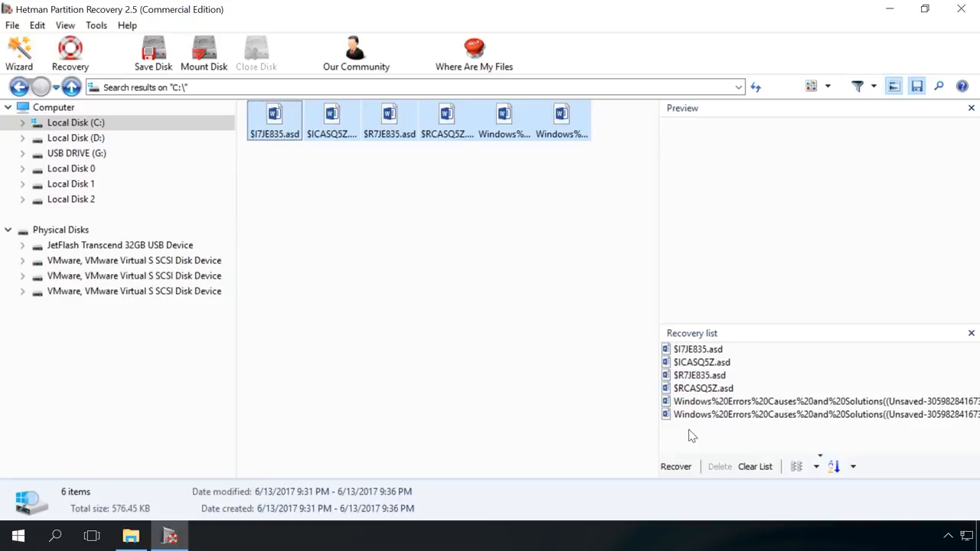
Step: Recover the six .asd files to the hard disk at a Desktop\recover path and finish the wizard
left_click(675, 466)
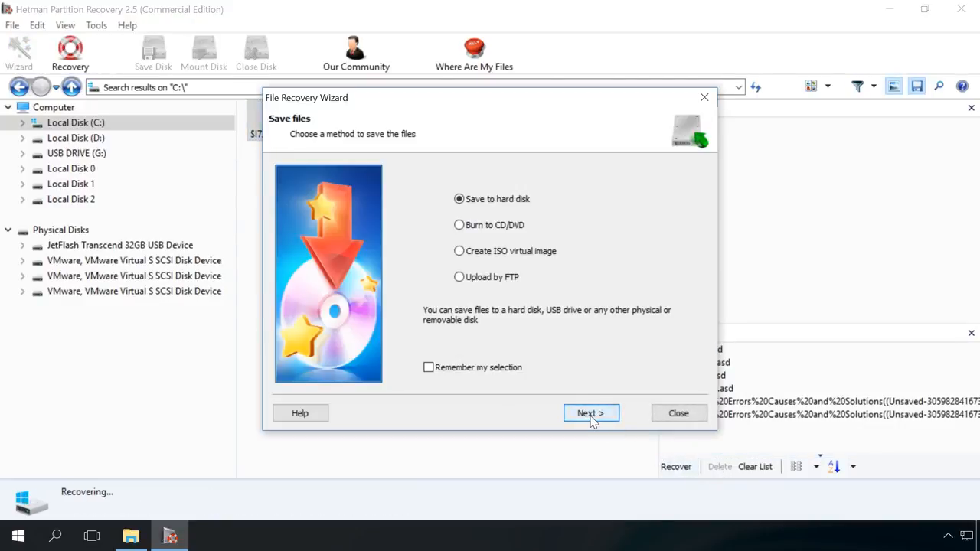
left_click(590, 413)
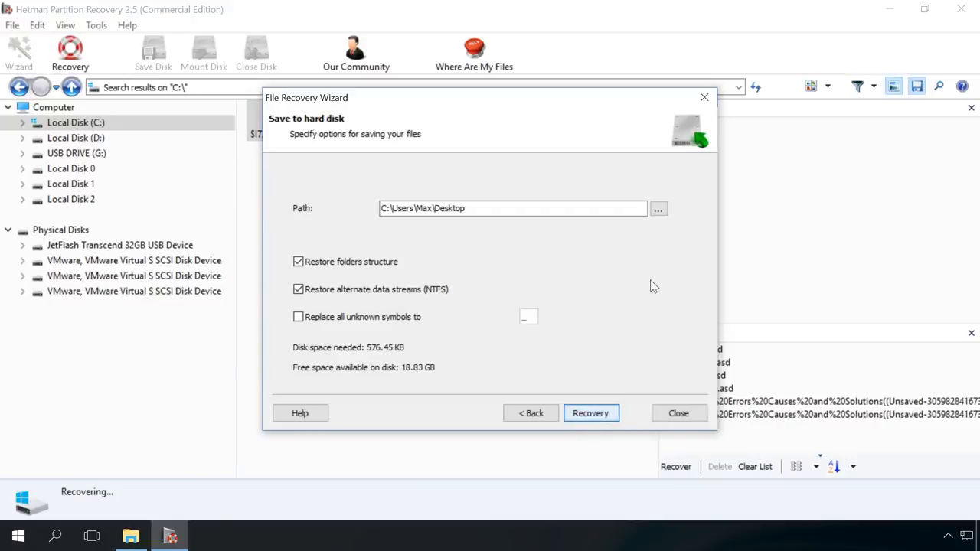
left_click(513, 208)
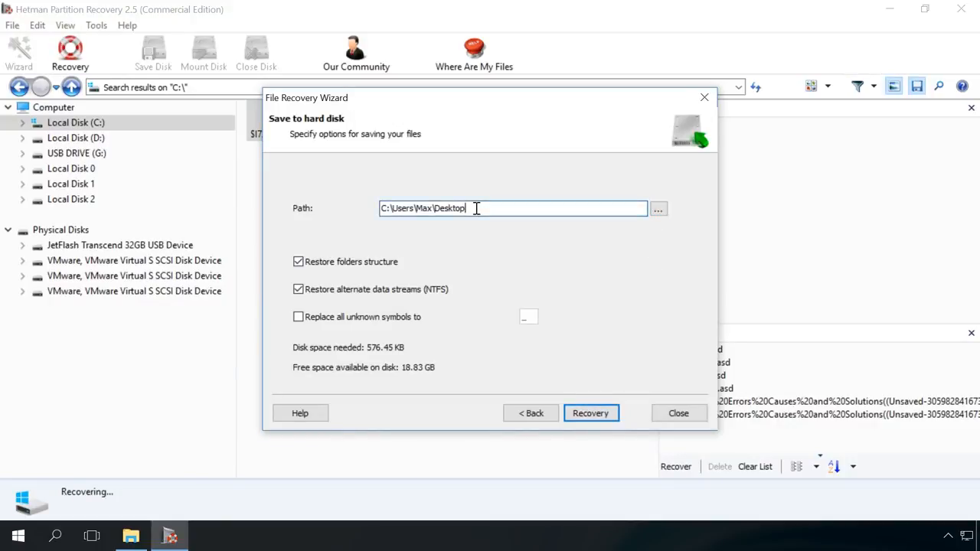
type("\\")
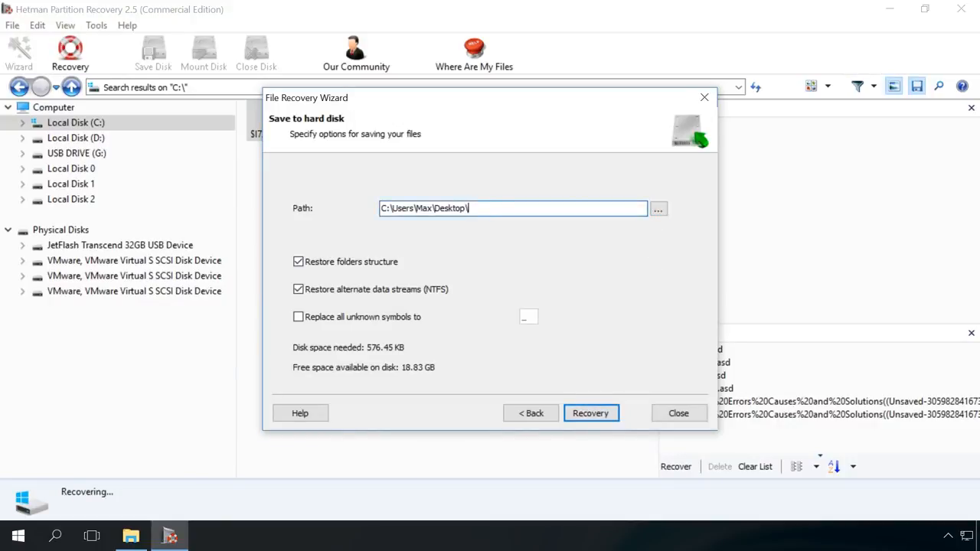
type("rec")
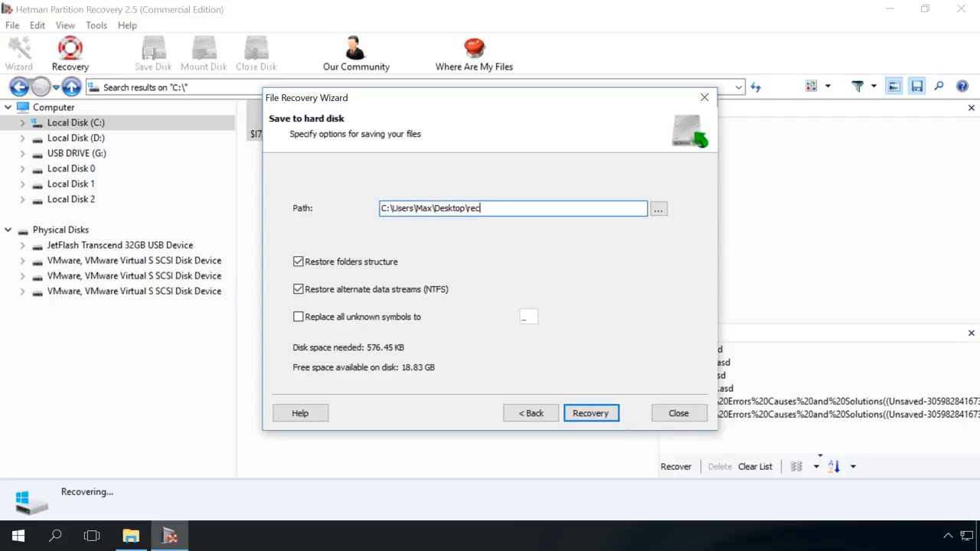
type("over")
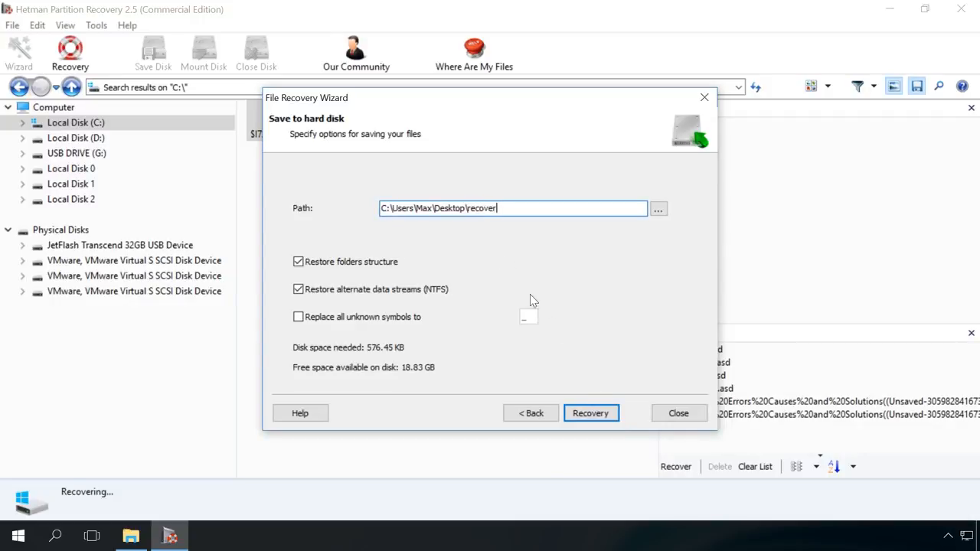
left_click(590, 413)
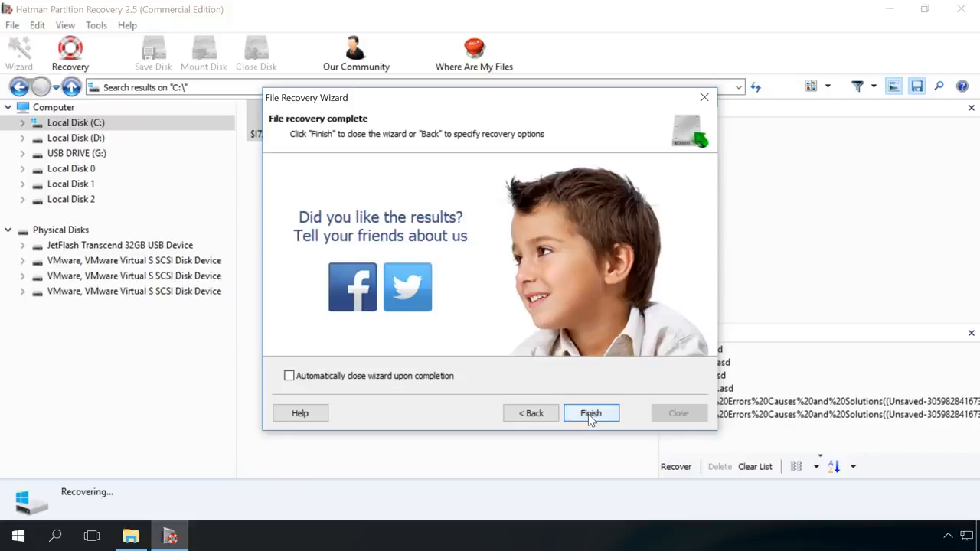
left_click(590, 414)
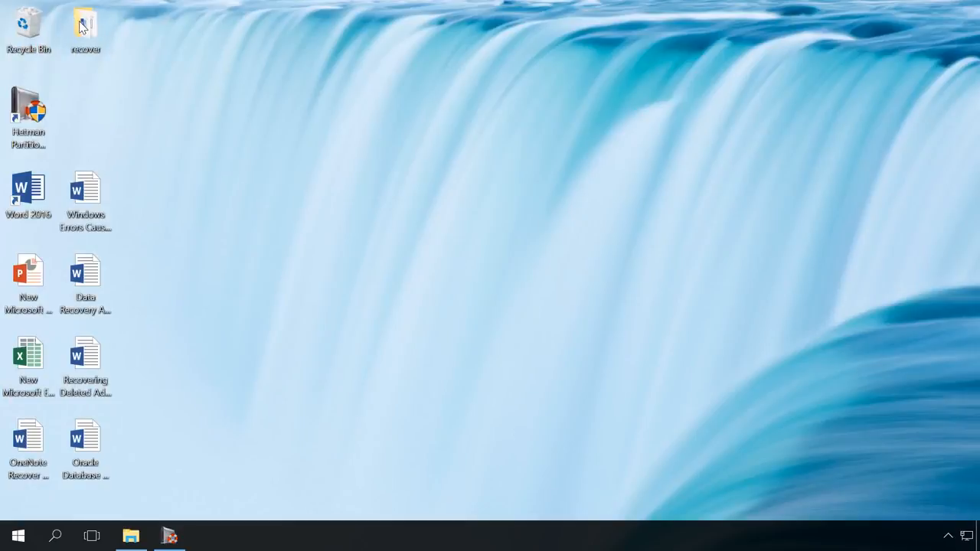
double_click(85, 23)
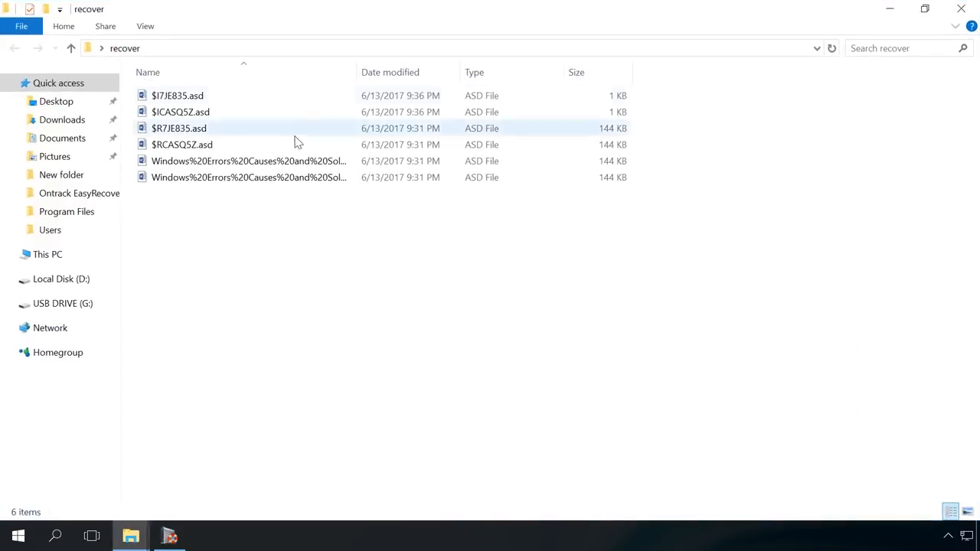
double_click(248, 161)
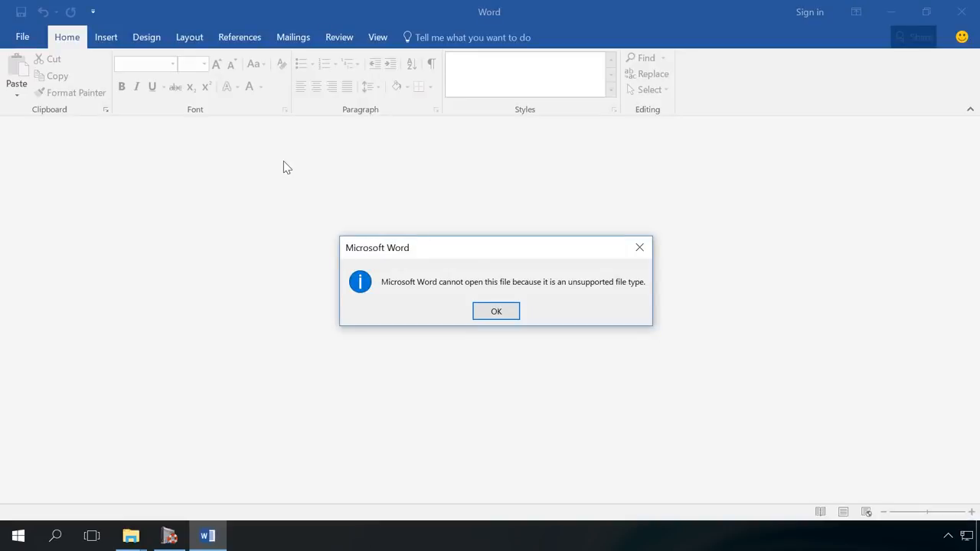
left_click(496, 310)
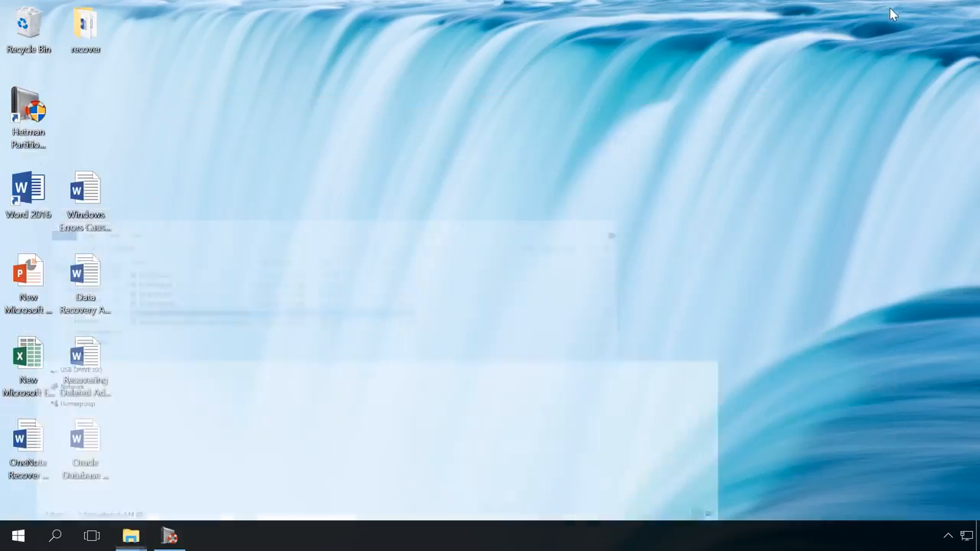
Step: Launch Word and browse to open a file with the 'Recover Text from Any File' type
double_click(28, 195)
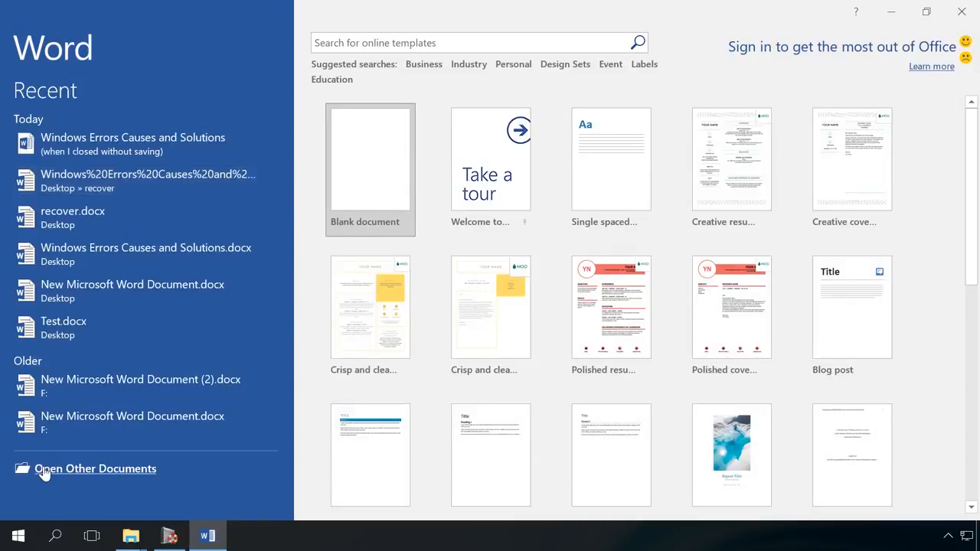
left_click(95, 469)
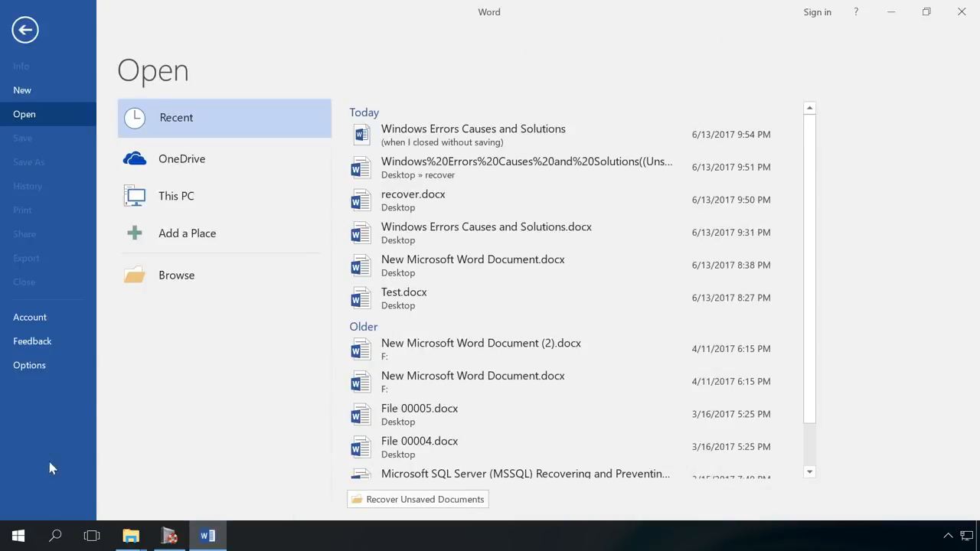
left_click(176, 275)
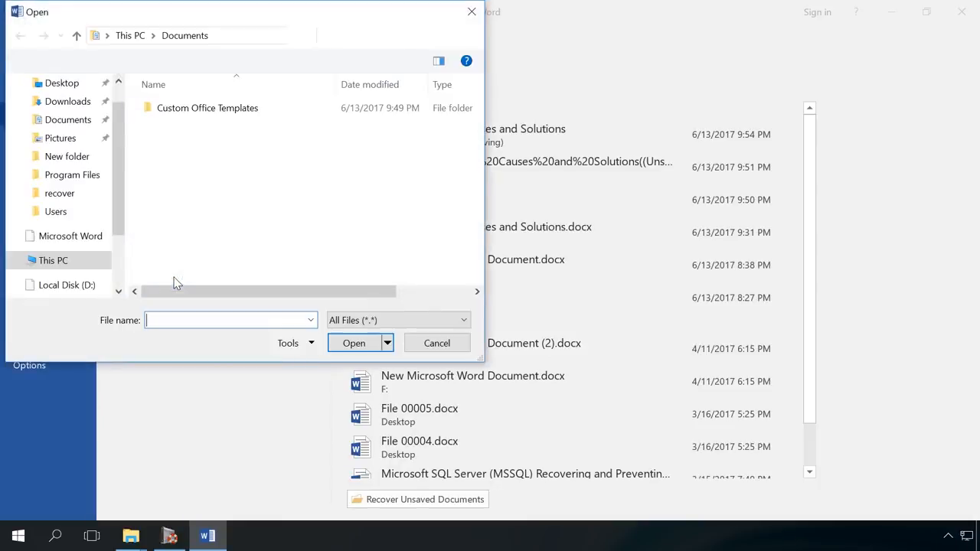
left_click(463, 320)
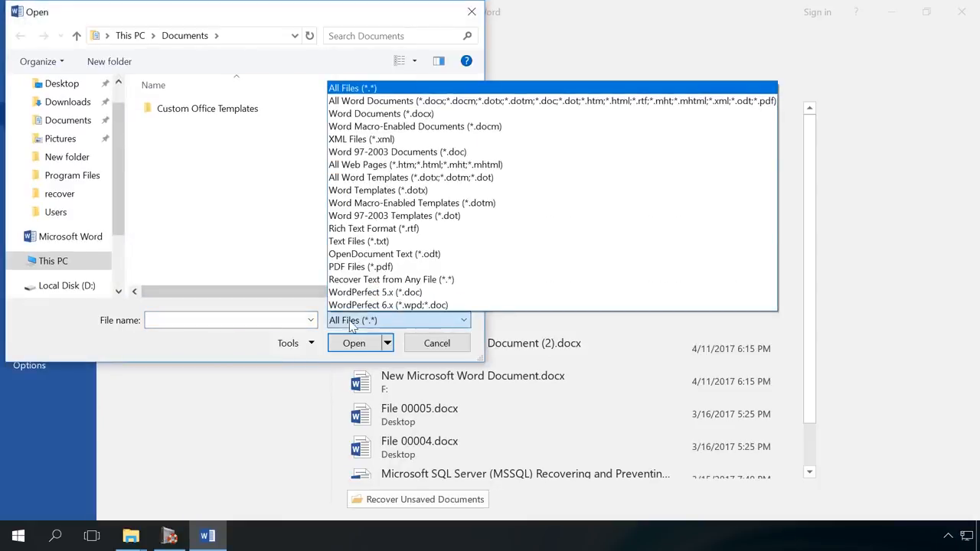
left_click(392, 279)
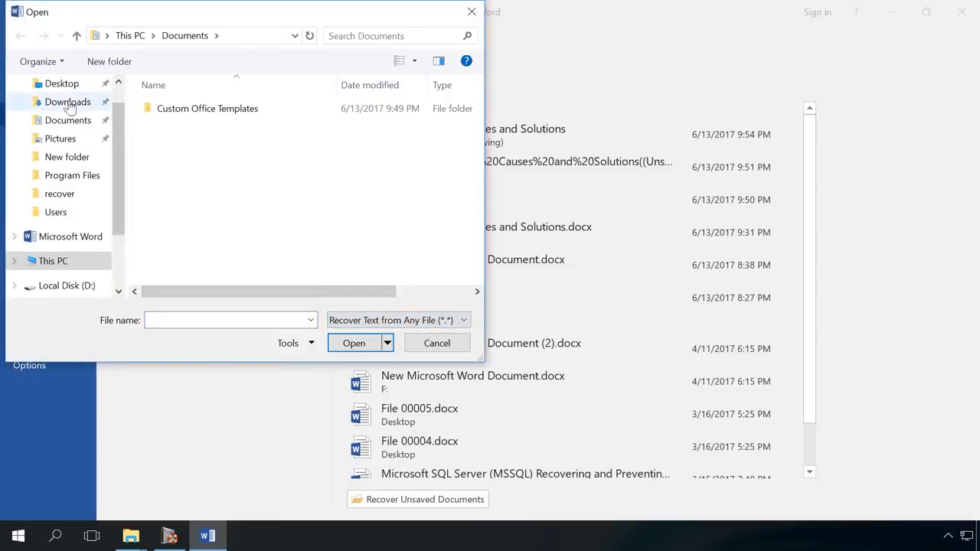
Step: Open the Windows Errors autosave file from Desktop\recover using Open and Repair
left_click(61, 83)
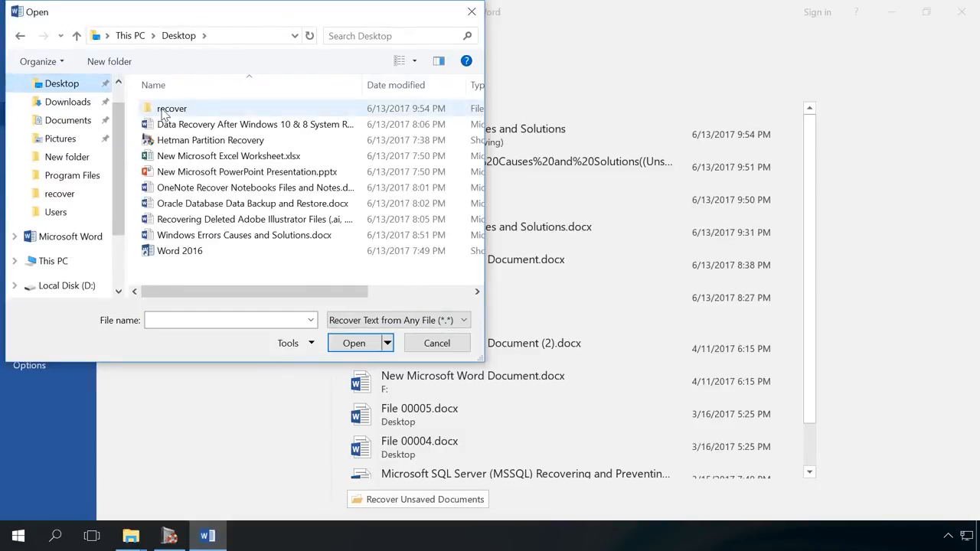
double_click(171, 108)
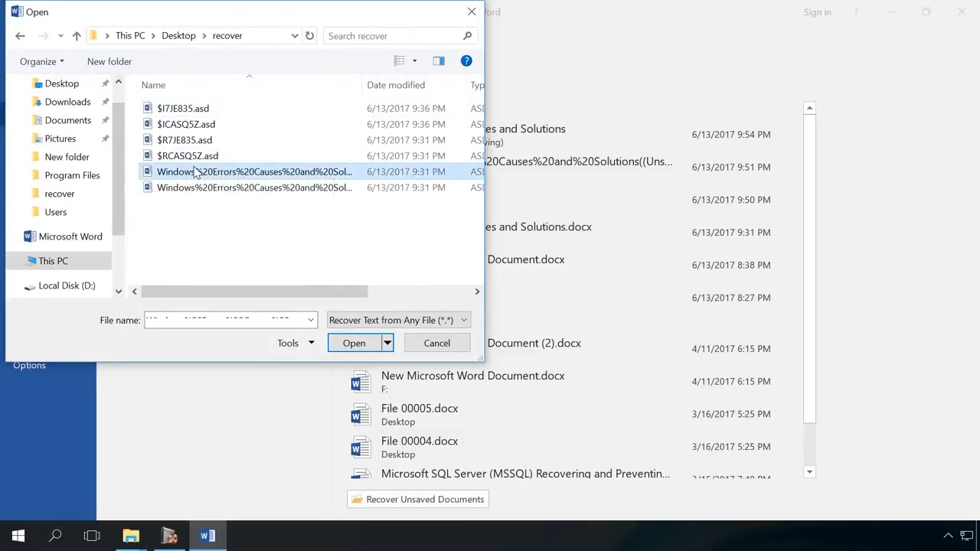
left_click(386, 342)
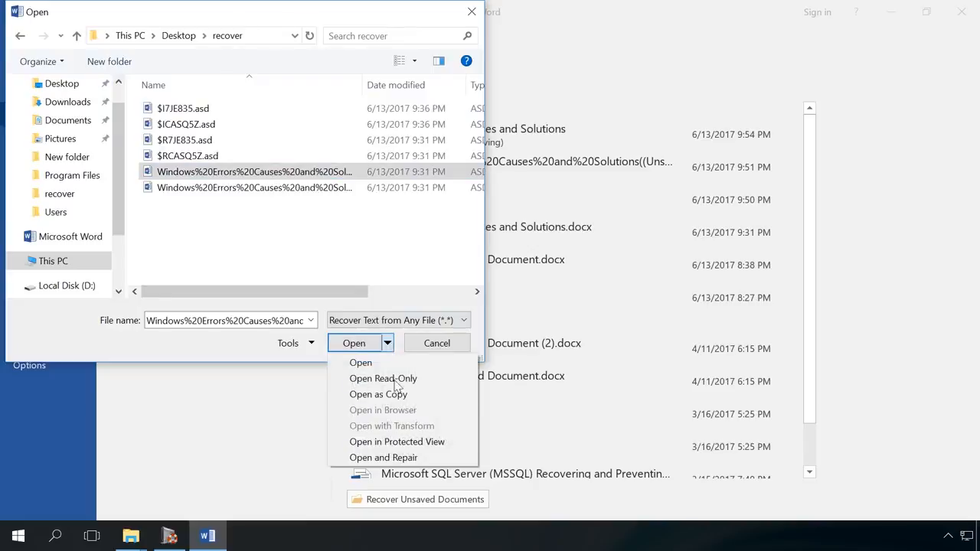
mouse_move(383, 457)
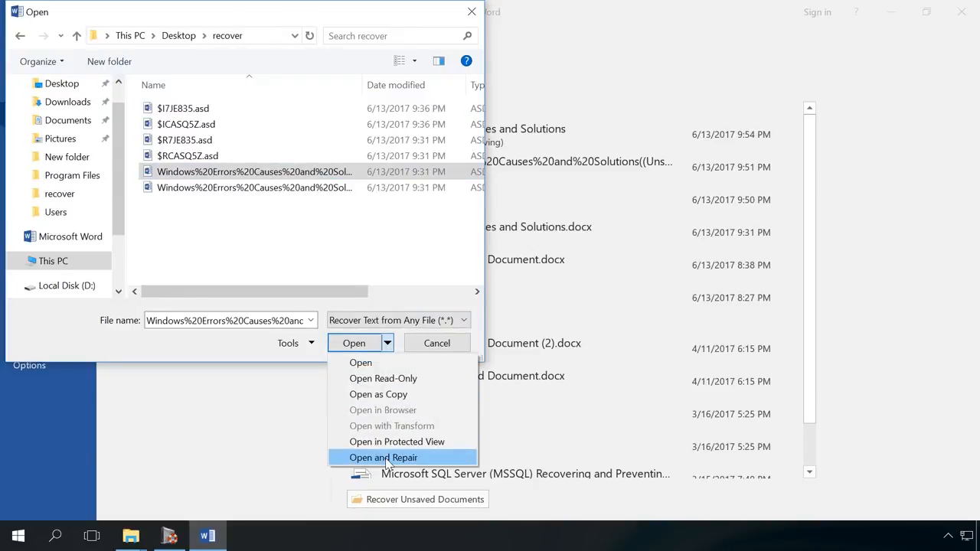
left_click(383, 457)
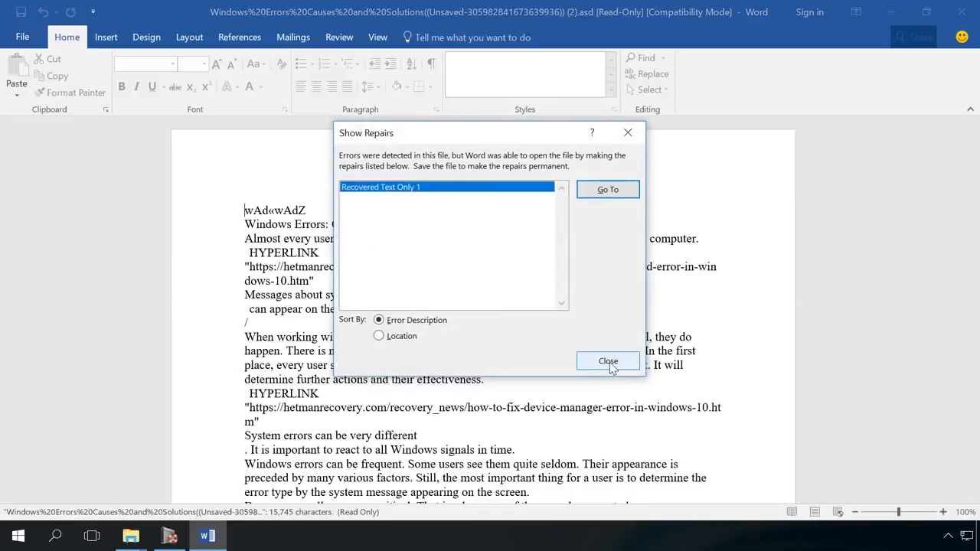
Step: Close the Show Repairs report and start Save As into the recover folder
left_click(608, 360)
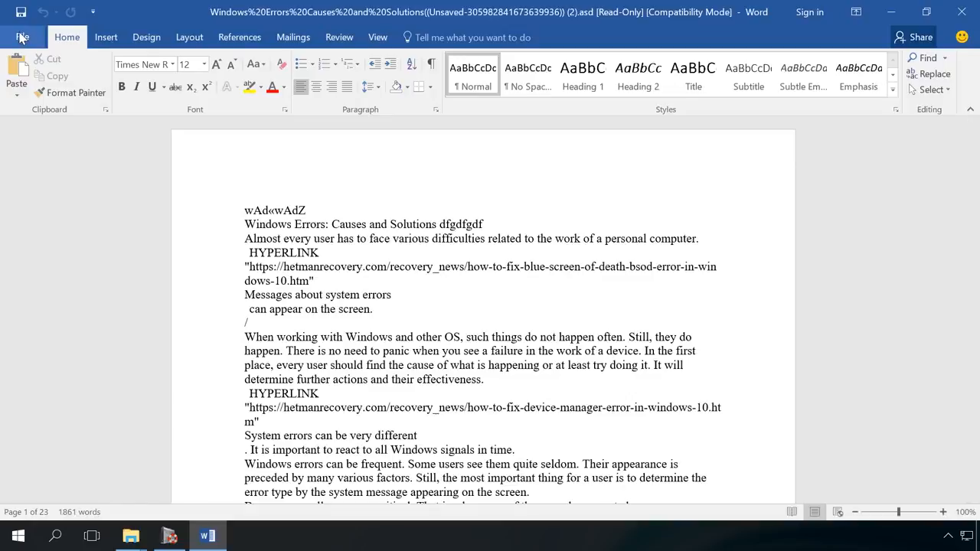
left_click(22, 37)
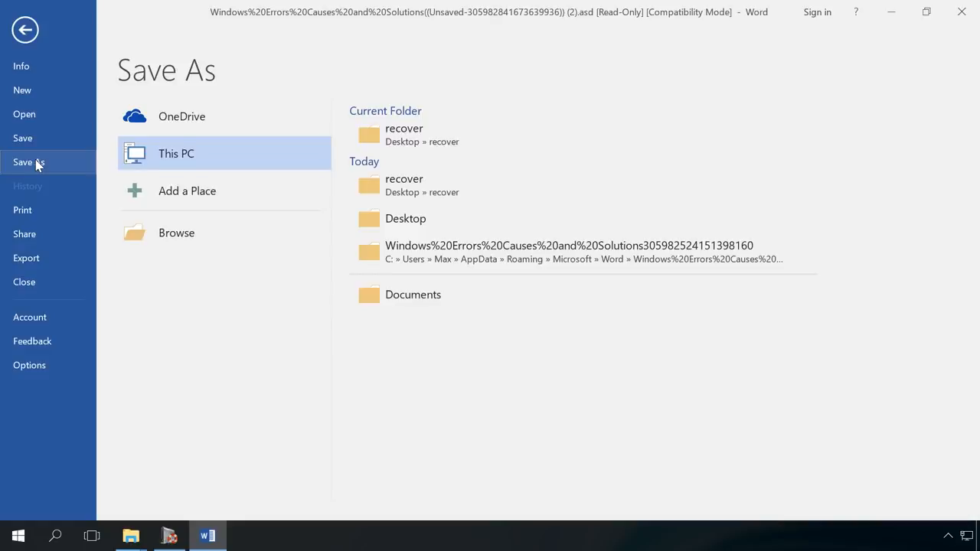
left_click(176, 233)
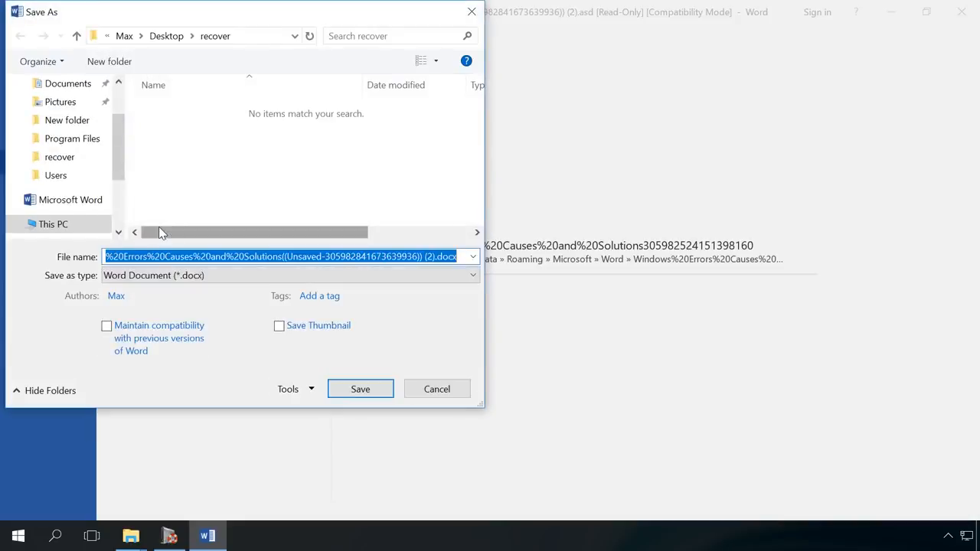